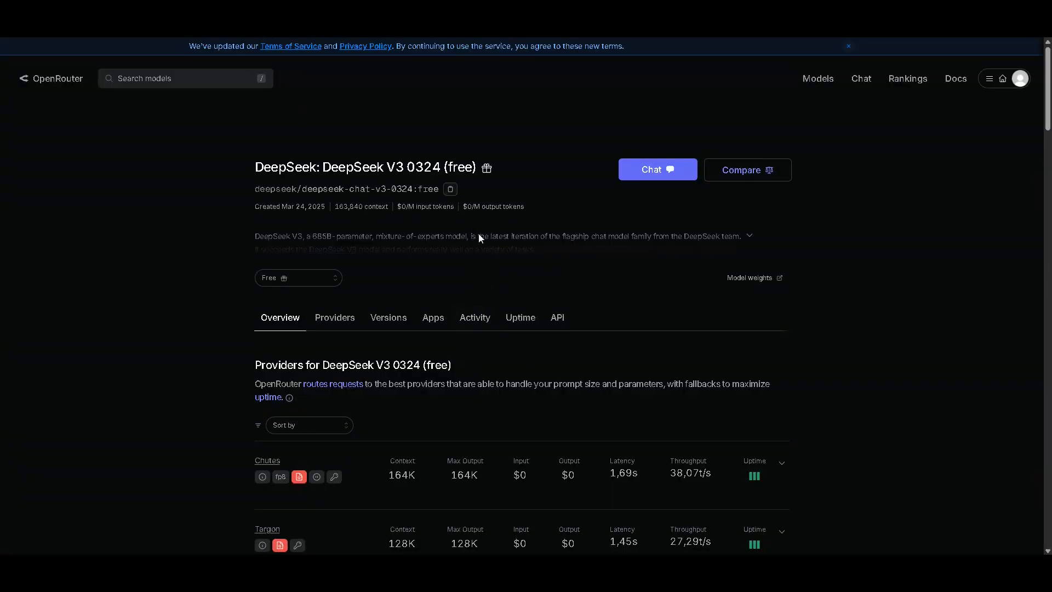
{"action": "mouse_move", "coordinate": [482, 231]}
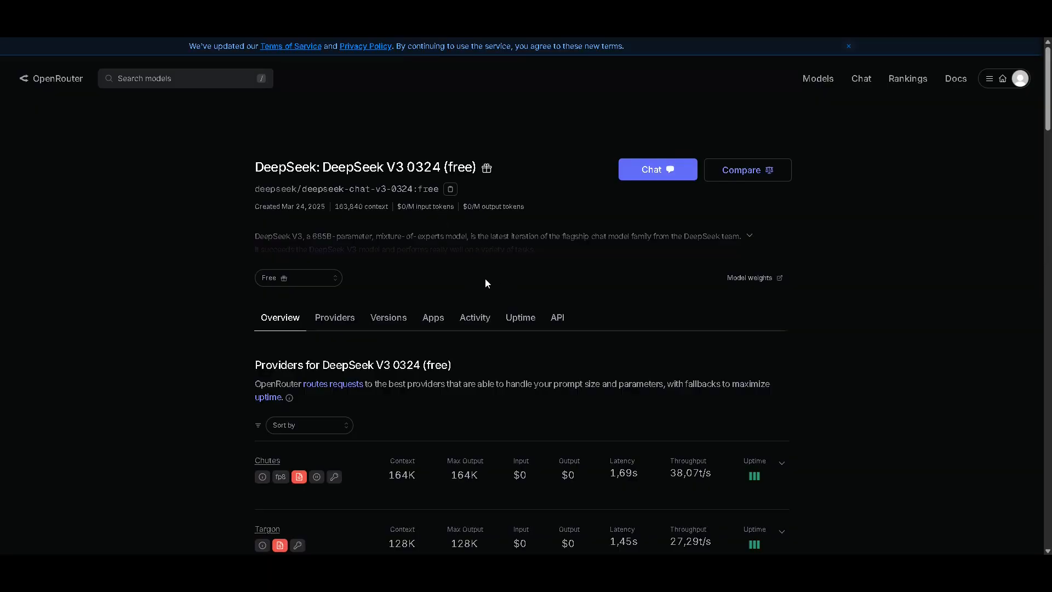
{"action": "mouse_move", "coordinate": [490, 276]}
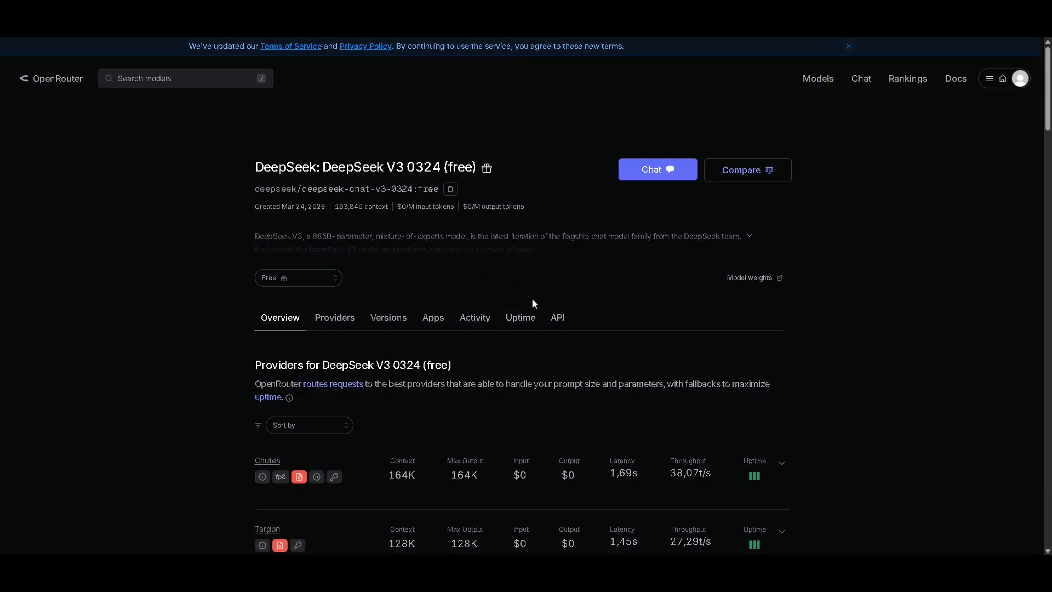
{"action": "mouse_move", "coordinate": [528, 291]}
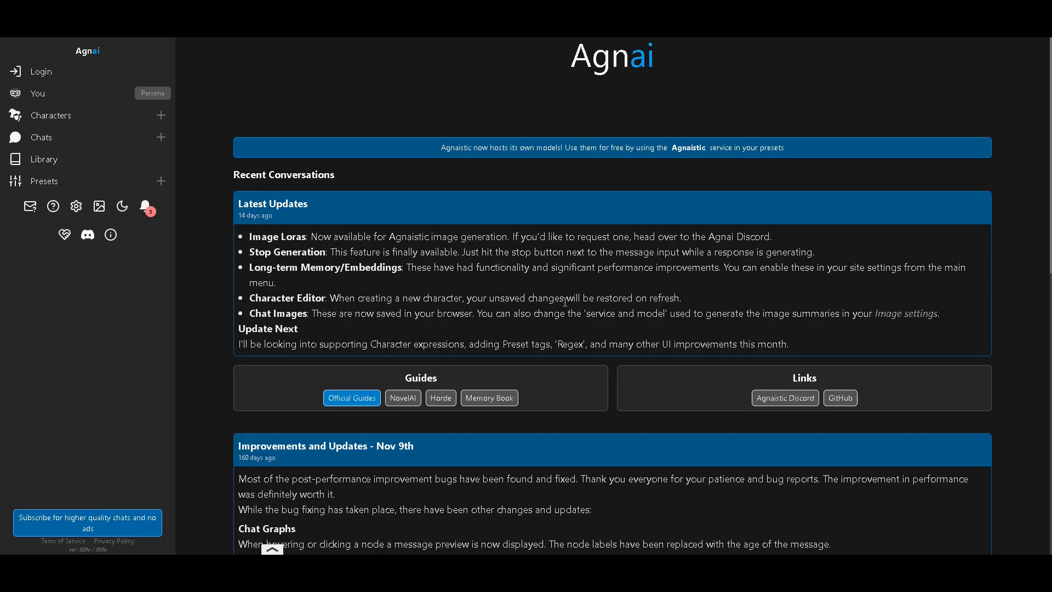
{"action": "mouse_move", "coordinate": [565, 313]}
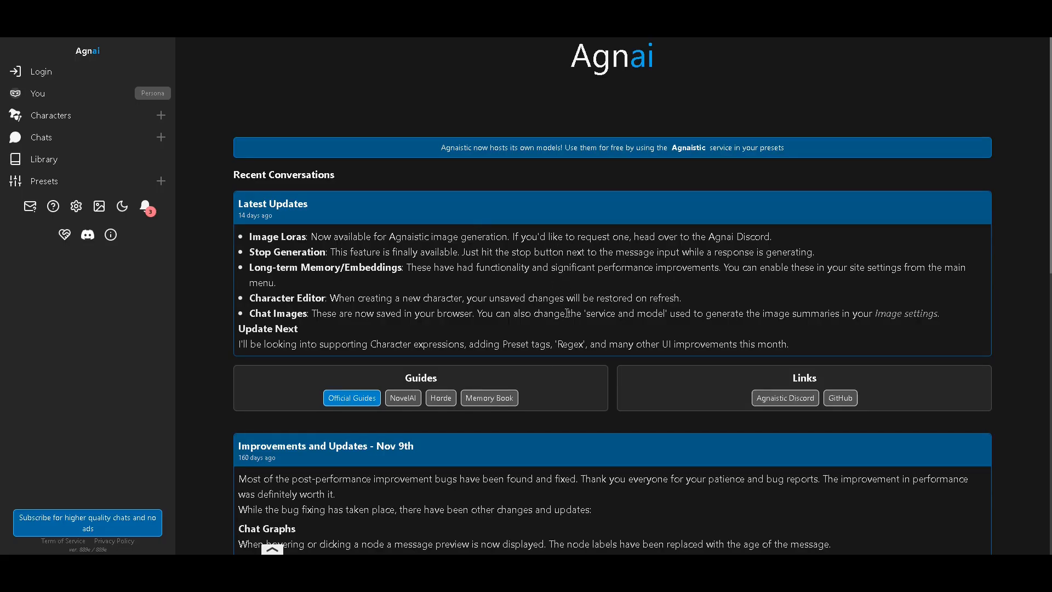
{"action": "mouse_move", "coordinate": [553, 167]}
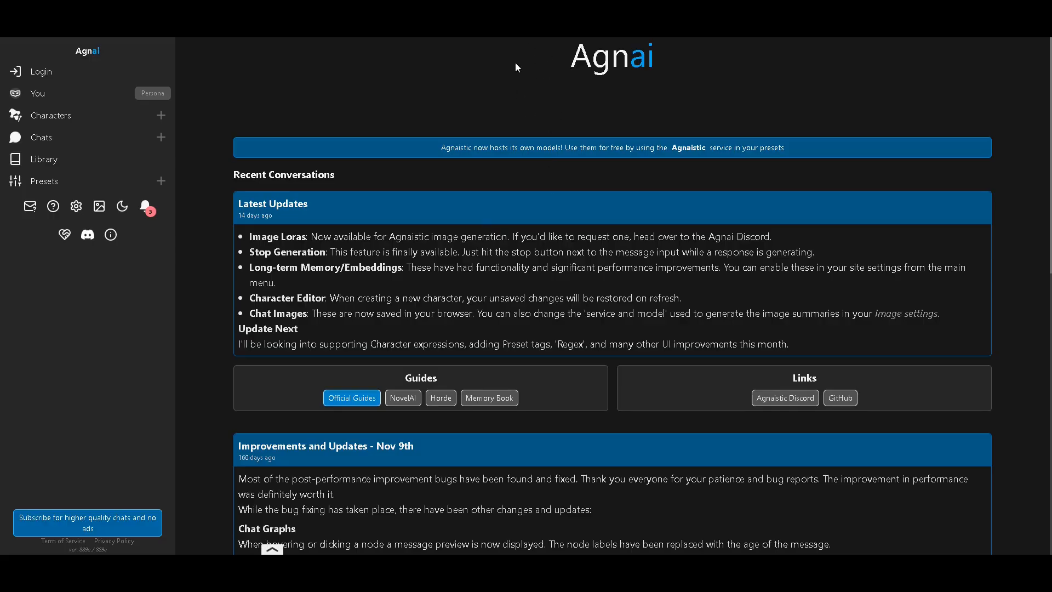
{"action": "mouse_move", "coordinate": [527, 111]}
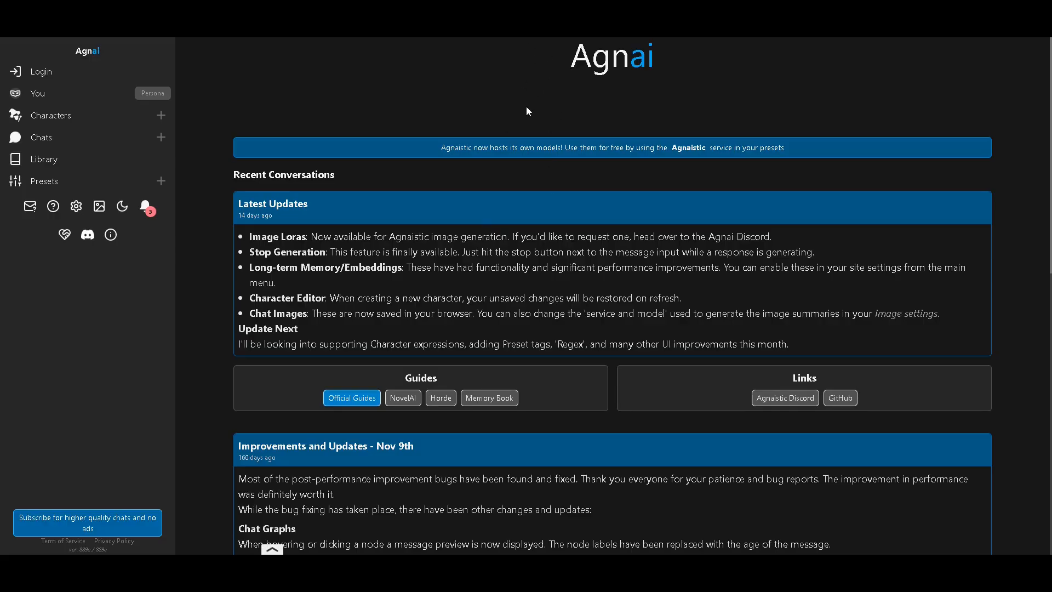
{"action": "mouse_move", "coordinate": [512, 93]}
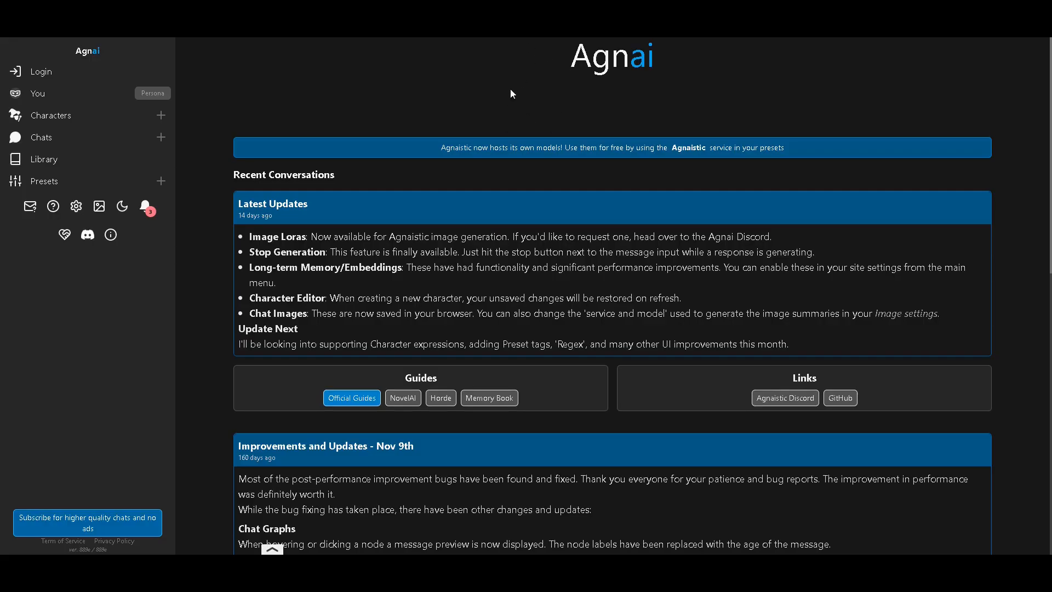
{"action": "mouse_move", "coordinate": [470, 126]}
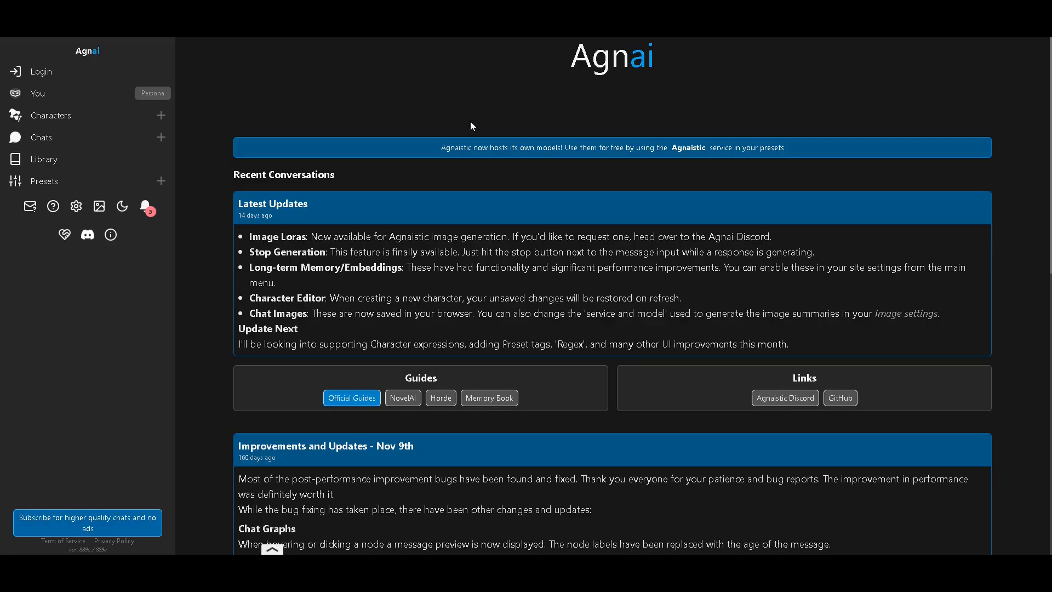
{"action": "mouse_move", "coordinate": [412, 108]}
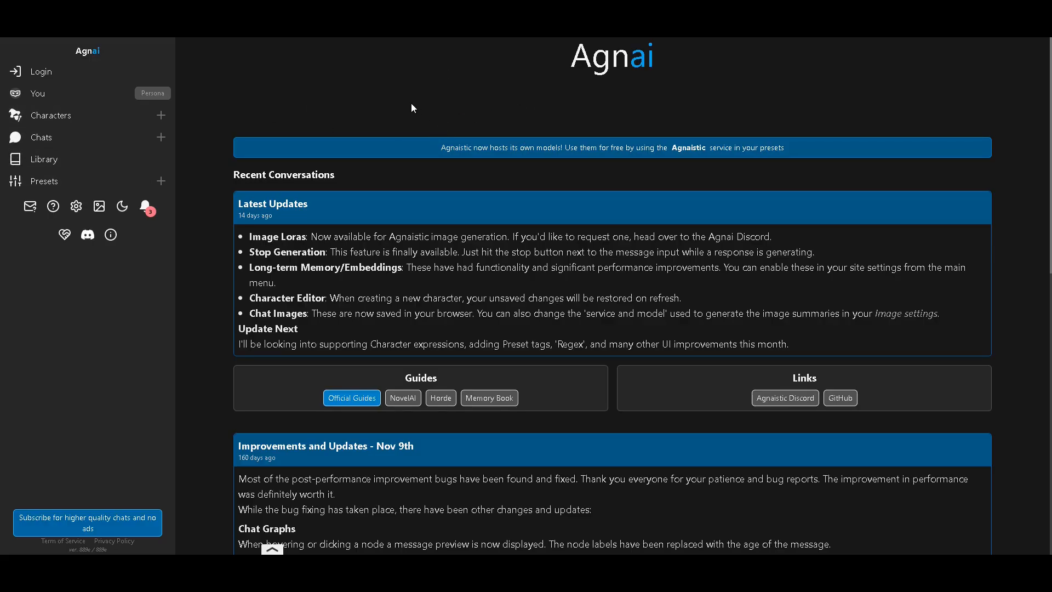
{"action": "mouse_move", "coordinate": [431, 80]}
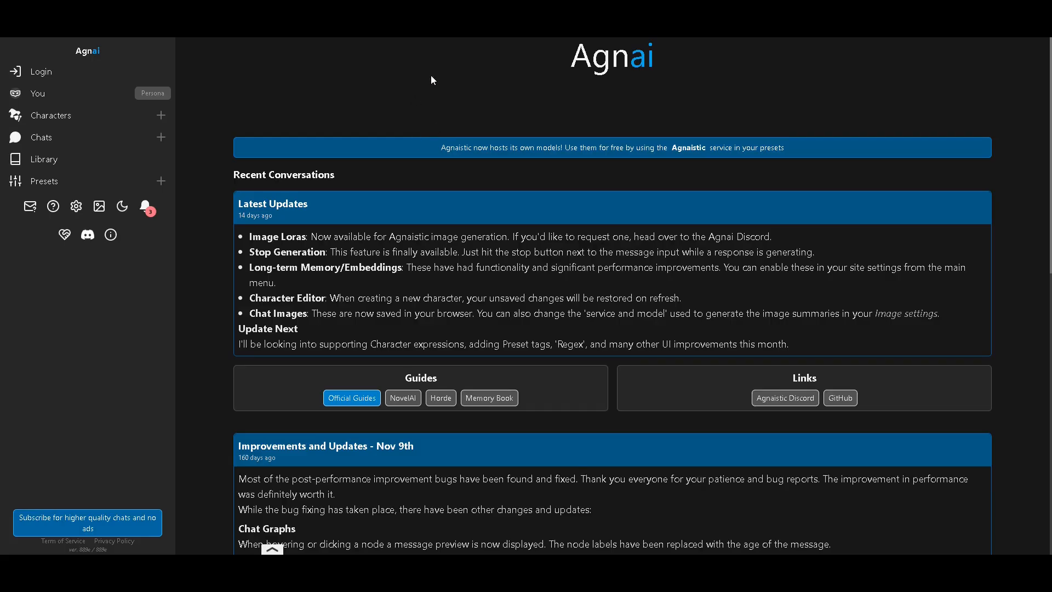
{"action": "mouse_move", "coordinate": [378, 100]}
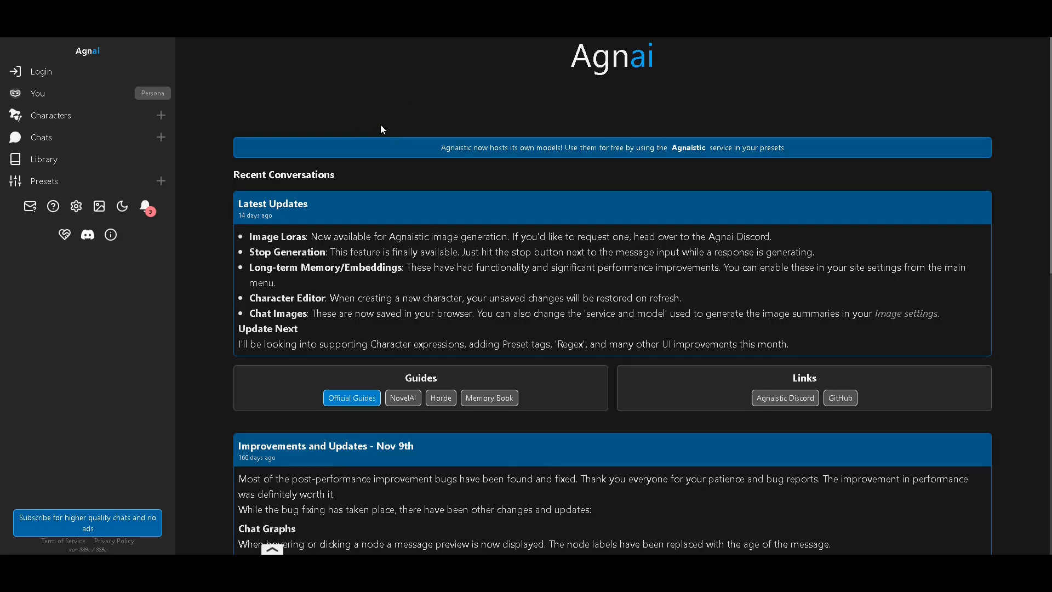
{"action": "mouse_move", "coordinate": [394, 125]}
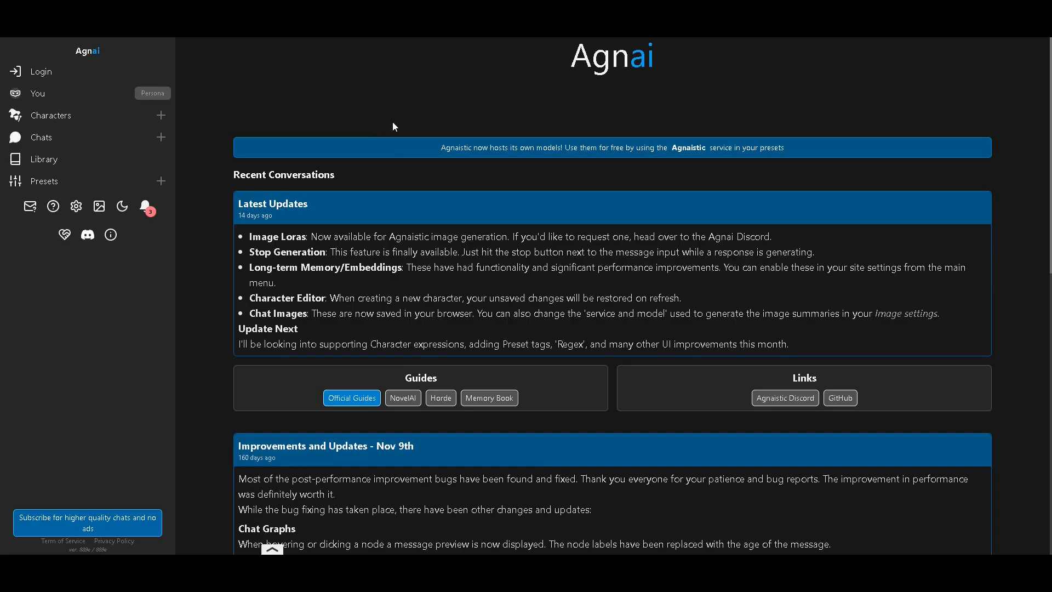
{"action": "mouse_move", "coordinate": [383, 94]}
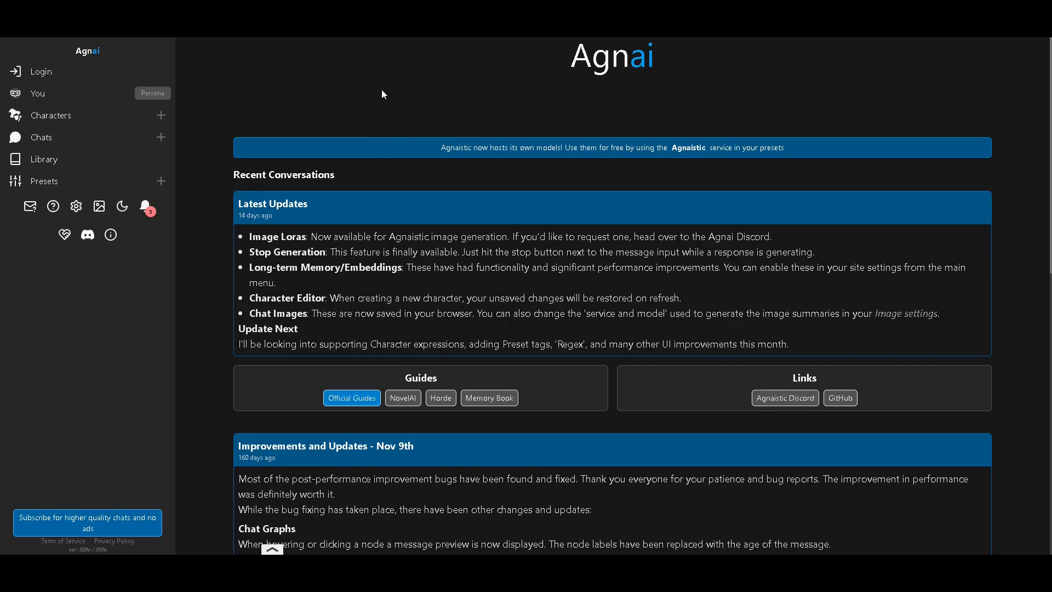
{"action": "mouse_move", "coordinate": [386, 125]}
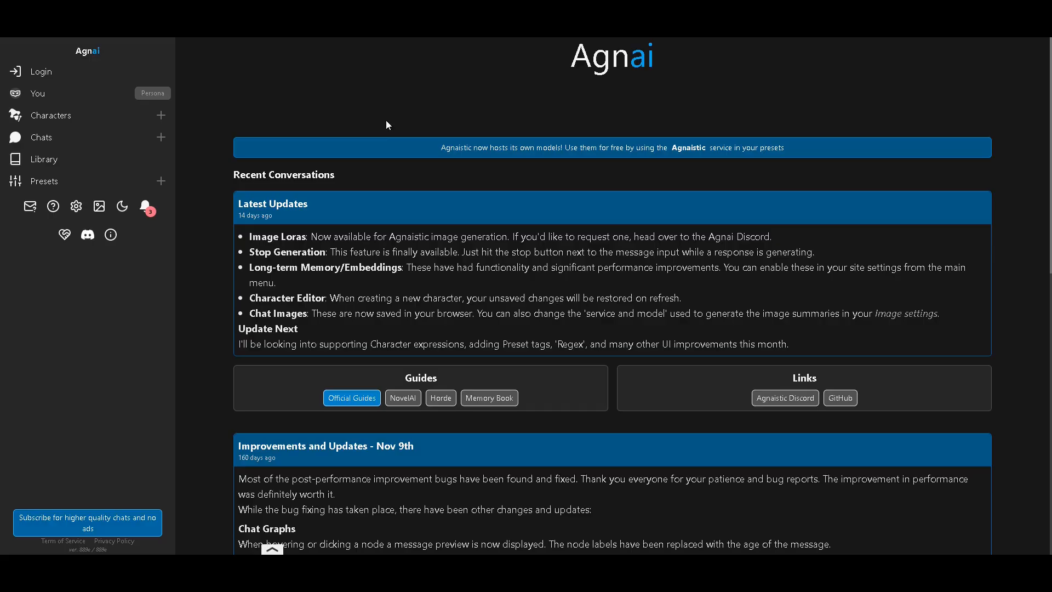
{"action": "mouse_move", "coordinate": [389, 103]}
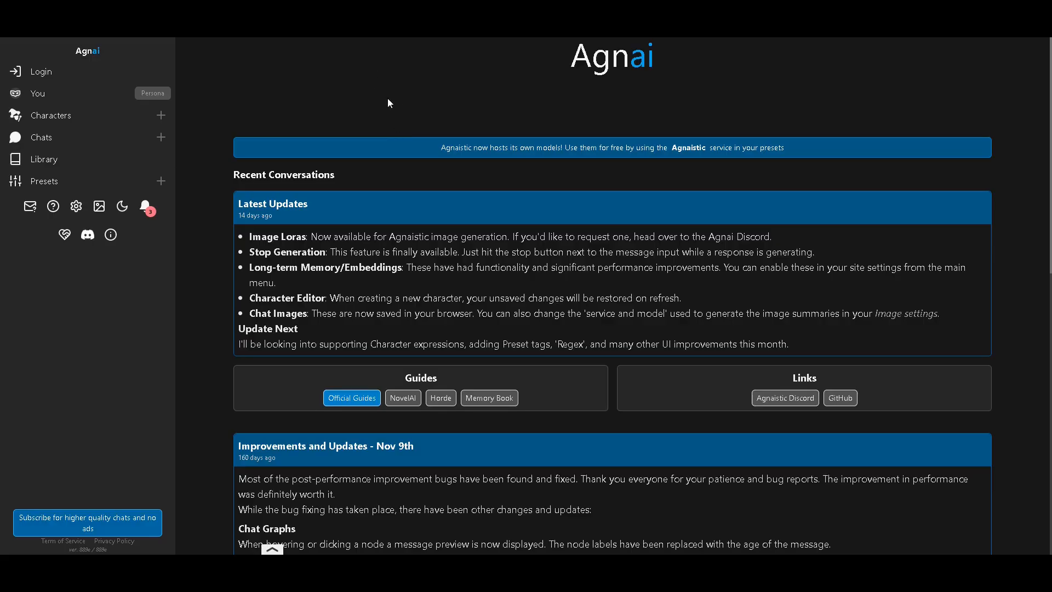
{"action": "mouse_move", "coordinate": [367, 90]}
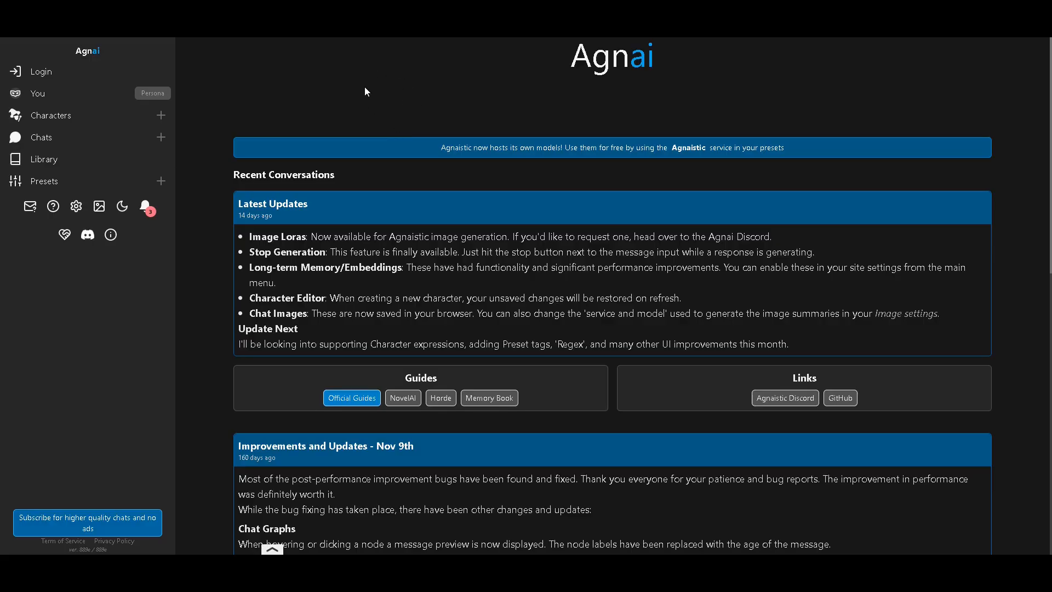
{"action": "mouse_move", "coordinate": [360, 104]}
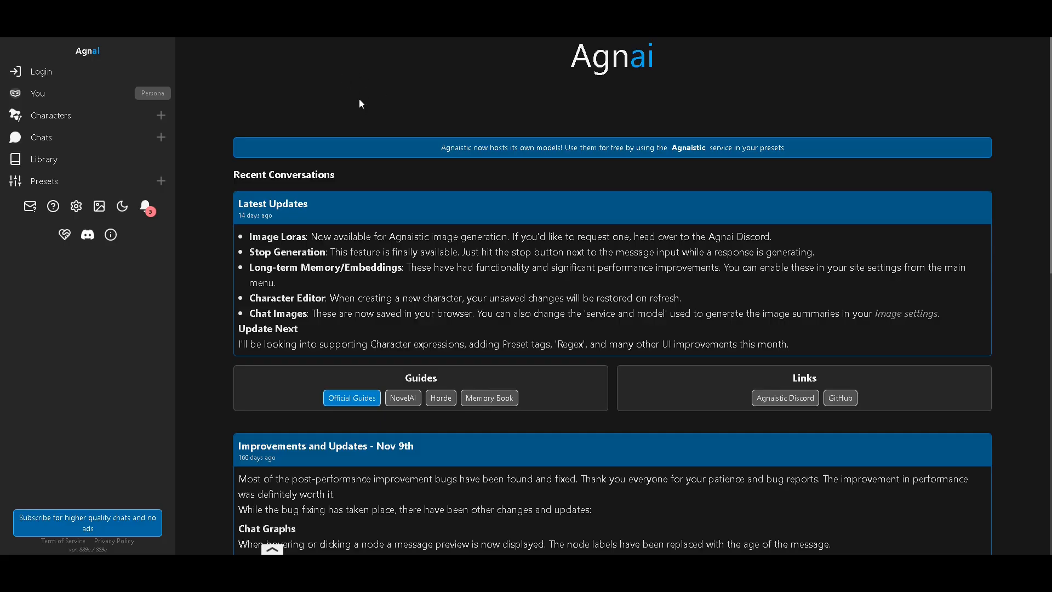
{"action": "mouse_move", "coordinate": [278, 116]}
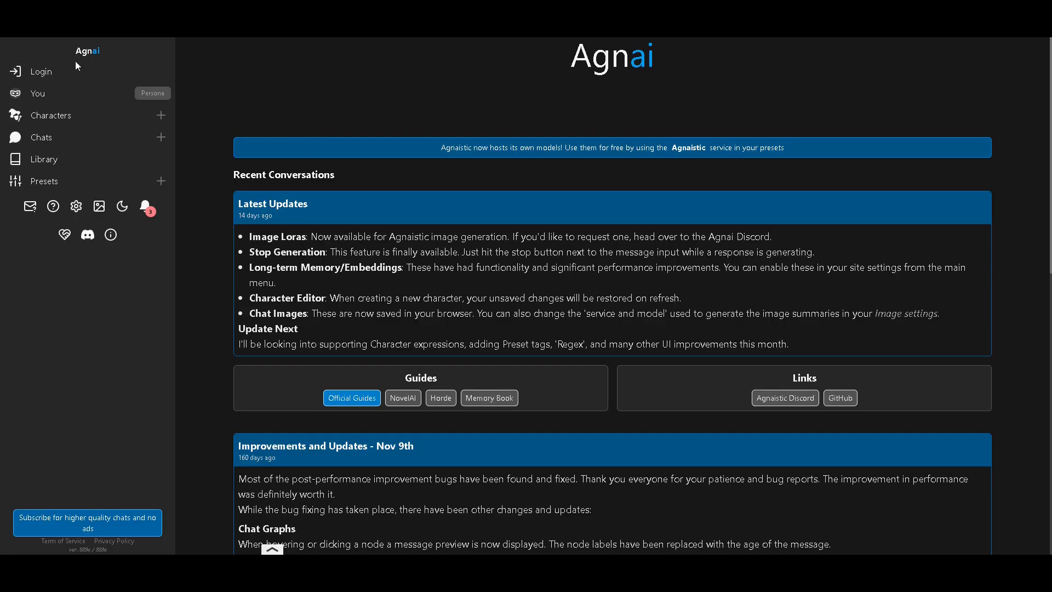
Step: Open Agnai's Login page from the sidebar and switch to the Register form
{"action": "left_click", "coordinate": [41, 72]}
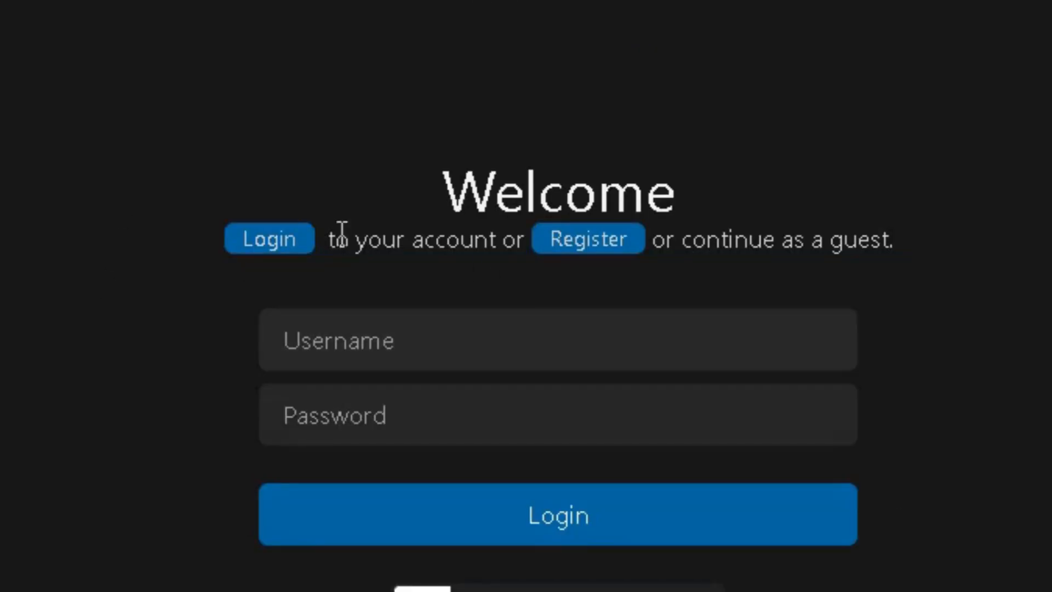
{"action": "left_click", "coordinate": [586, 239]}
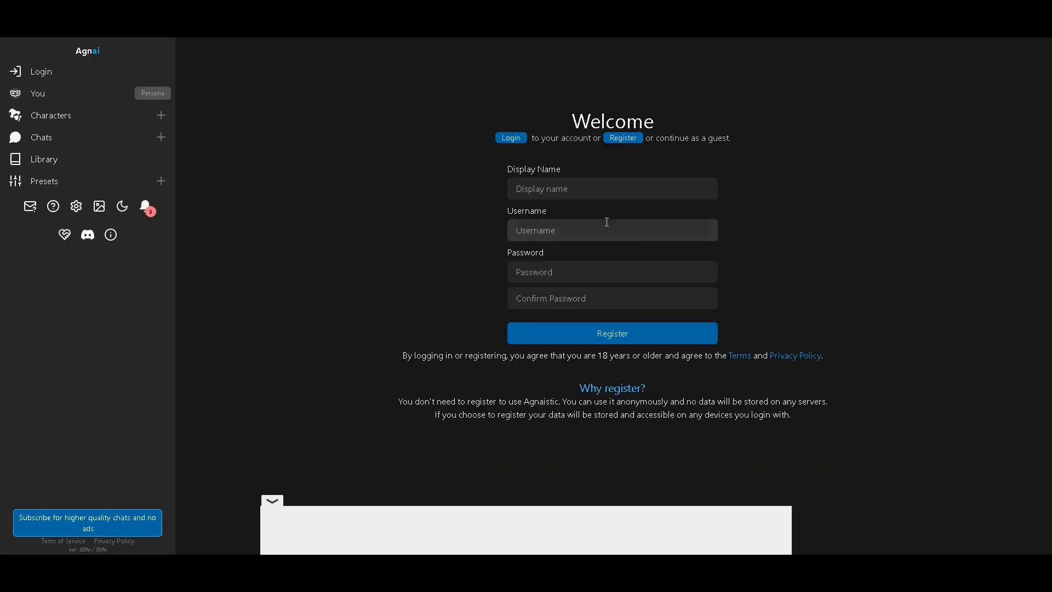
{"action": "mouse_move", "coordinate": [550, 224]}
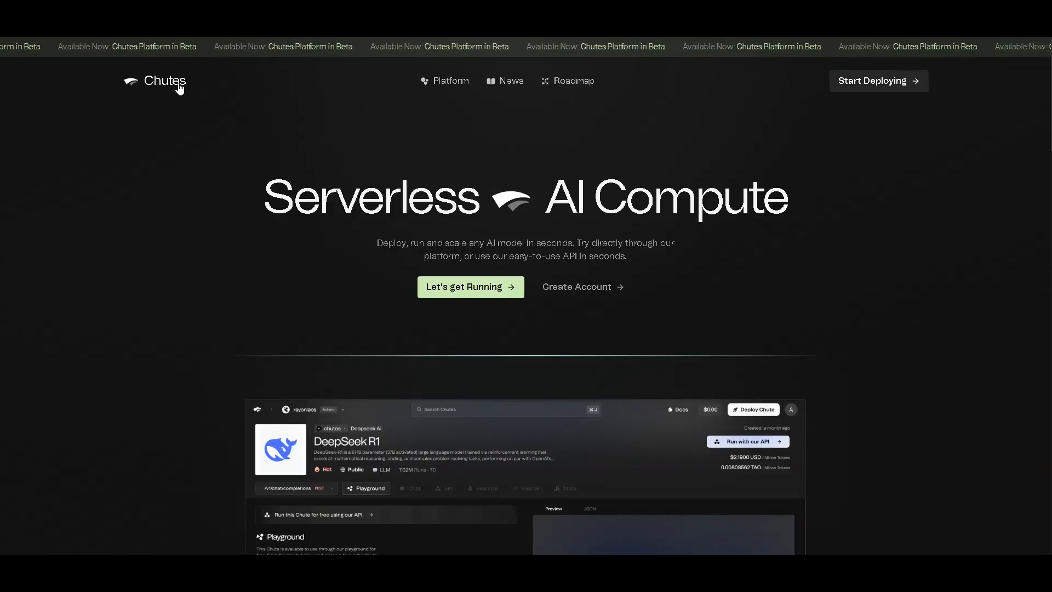
Step: Create a Chutes account, then generate and copy a new Chutes API key
{"action": "left_click", "coordinate": [582, 287]}
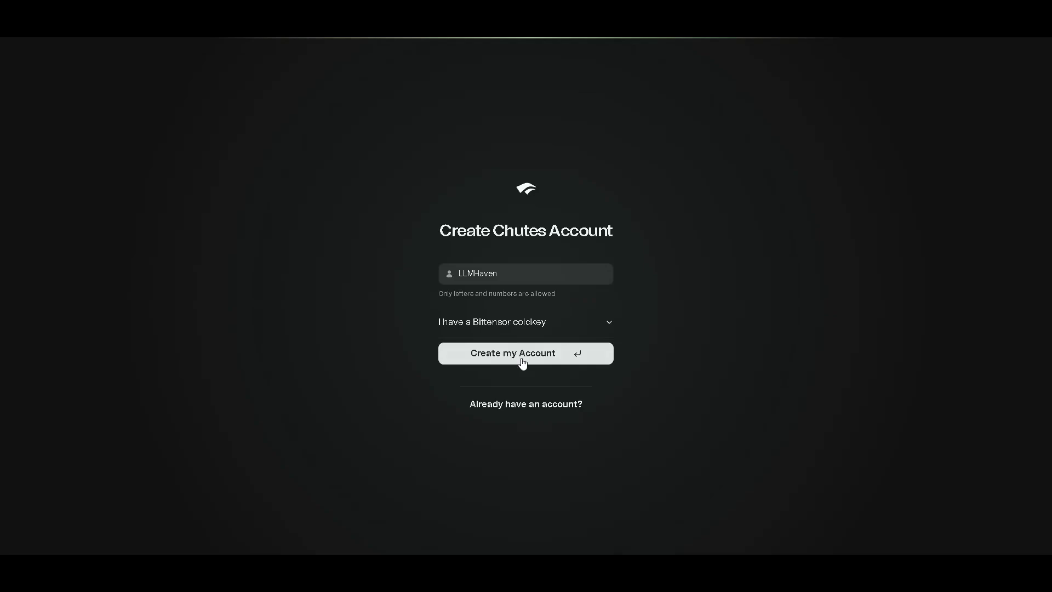
{"action": "left_click", "coordinate": [526, 353]}
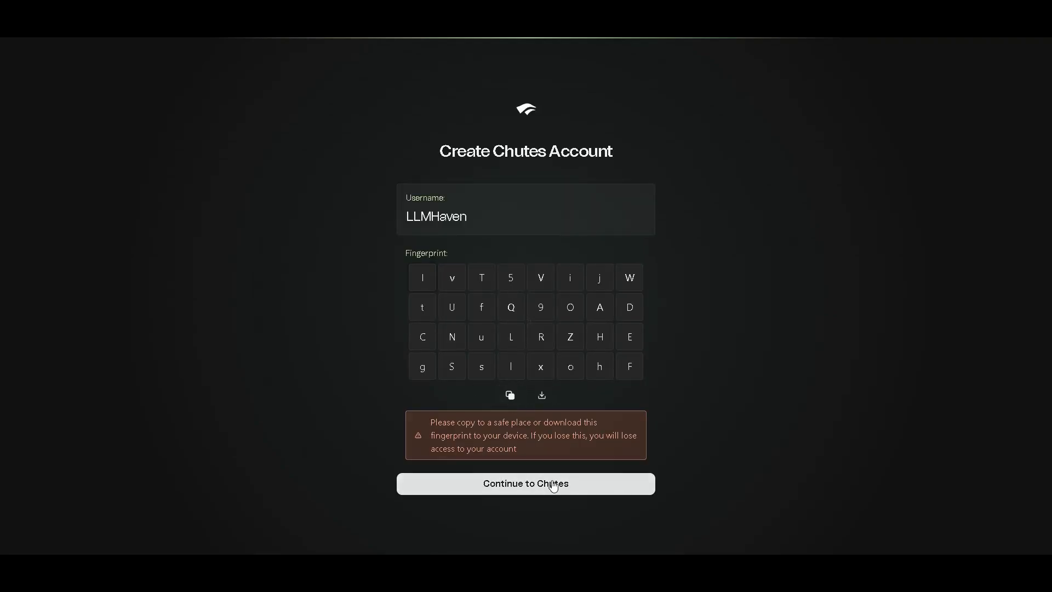
{"action": "left_click", "coordinate": [525, 484]}
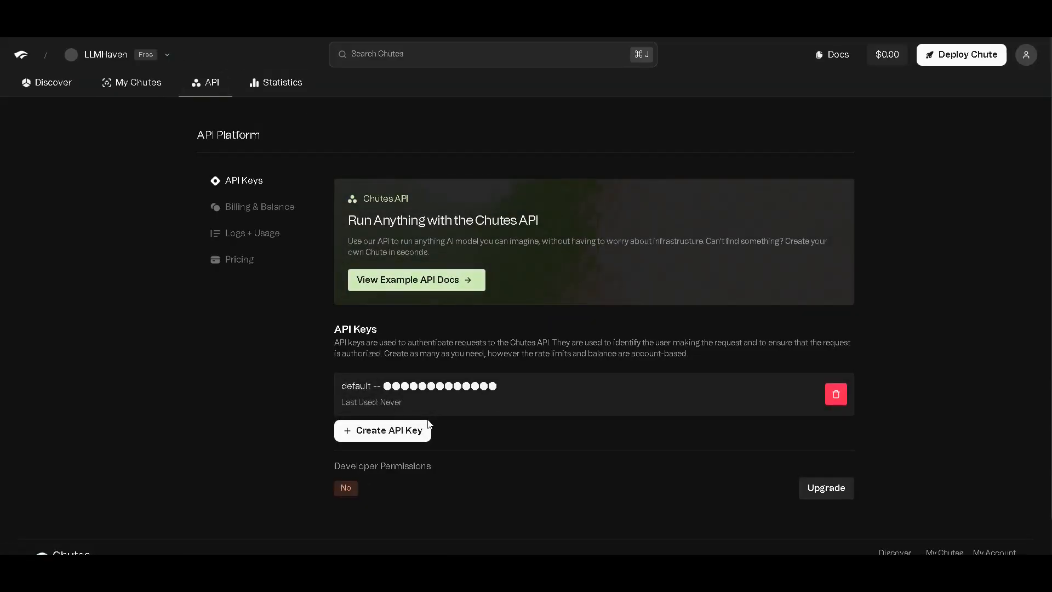
{"action": "left_click", "coordinate": [383, 430]}
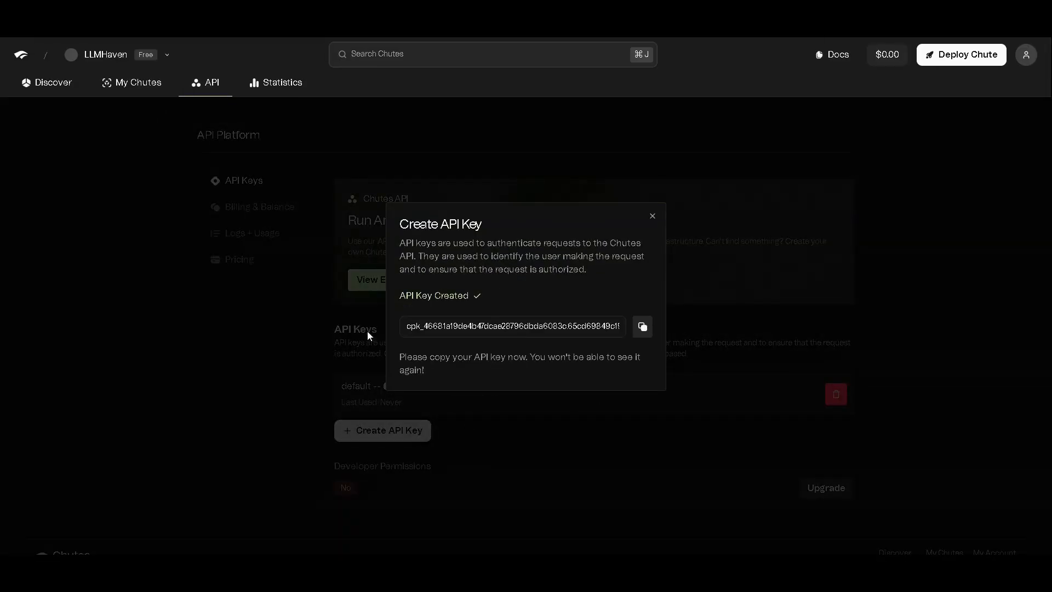
{"action": "left_click", "coordinate": [651, 215]}
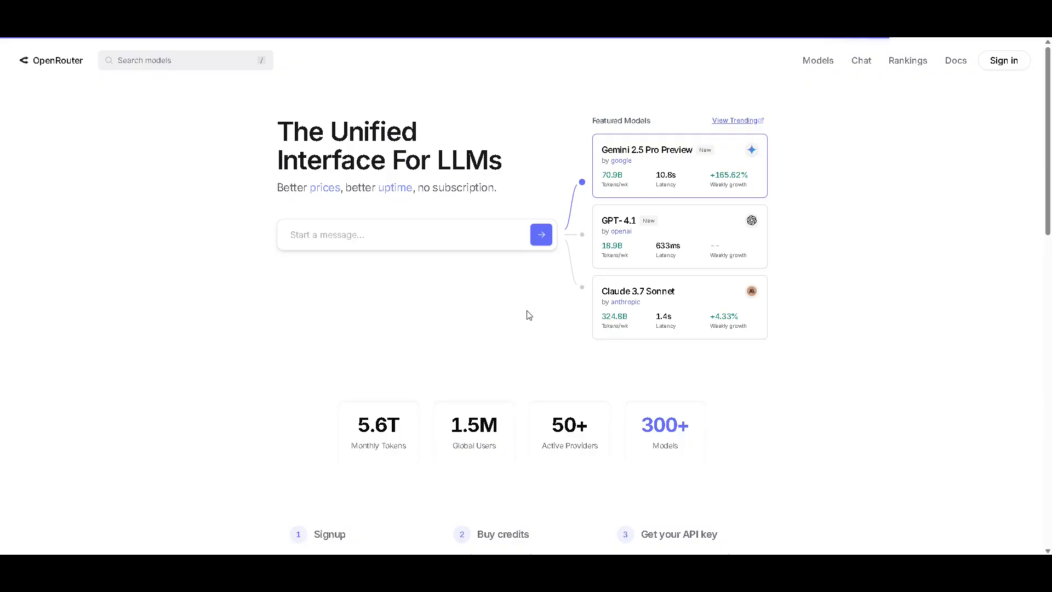
Step: Sign up for an OpenRouter account, accepting the terms, and open the account menu
{"action": "left_click", "coordinate": [1004, 60]}
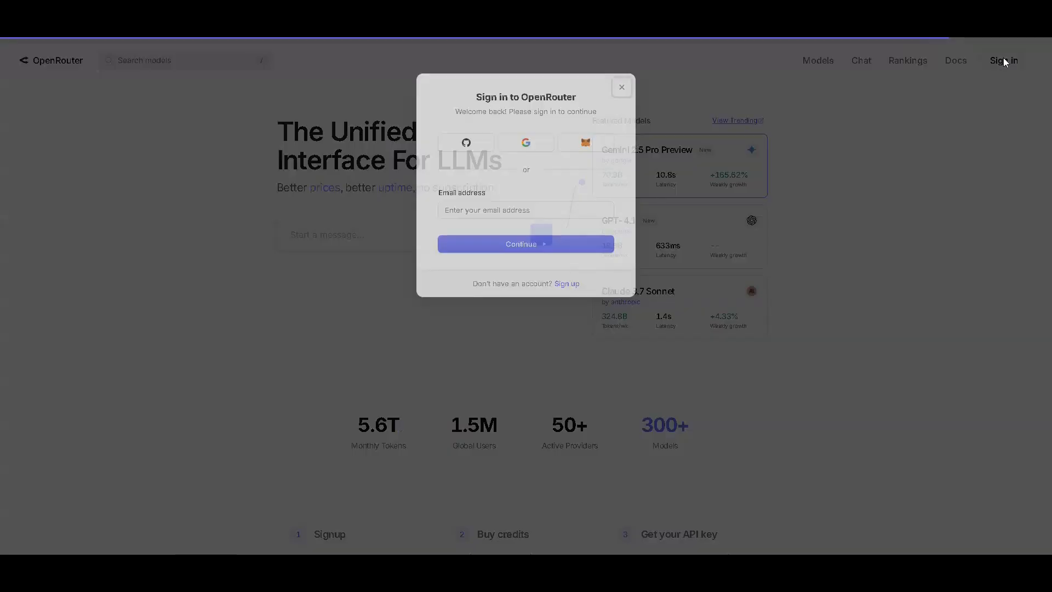
{"action": "left_click", "coordinate": [566, 283]}
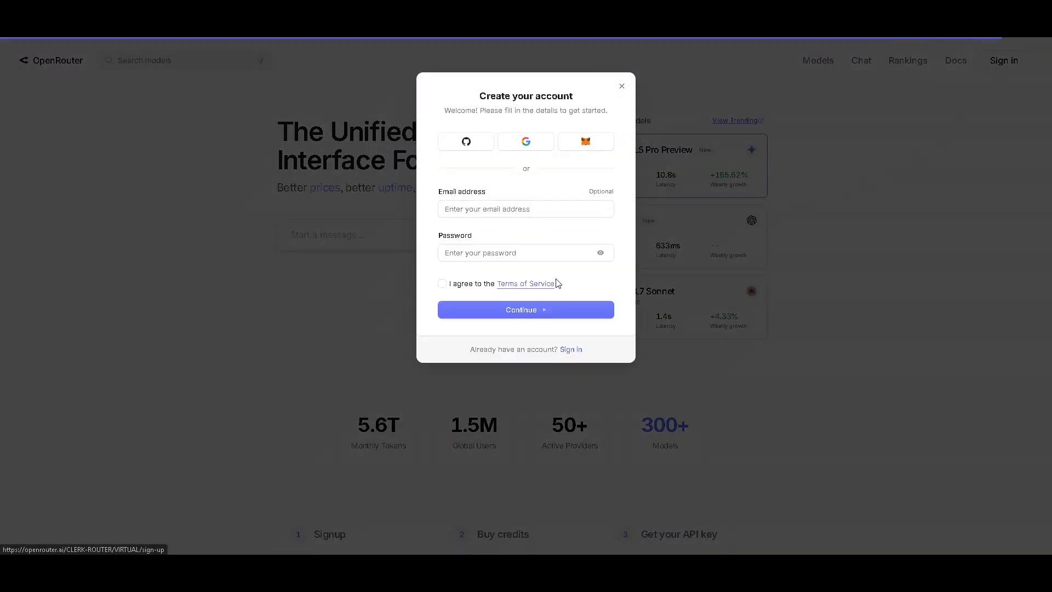
{"action": "left_click", "coordinate": [620, 86]}
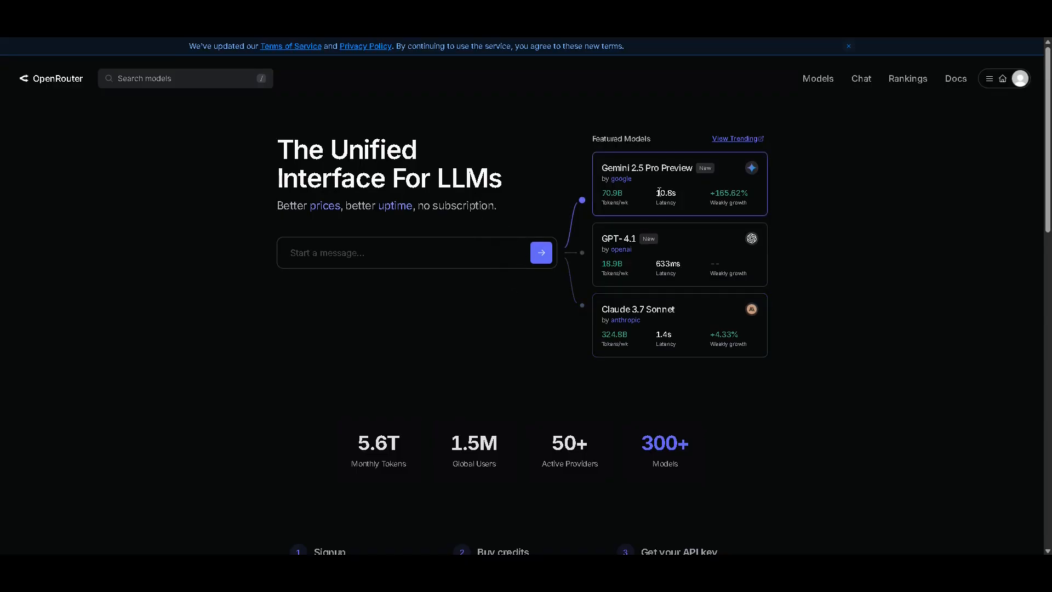
{"action": "left_click", "coordinate": [1019, 78]}
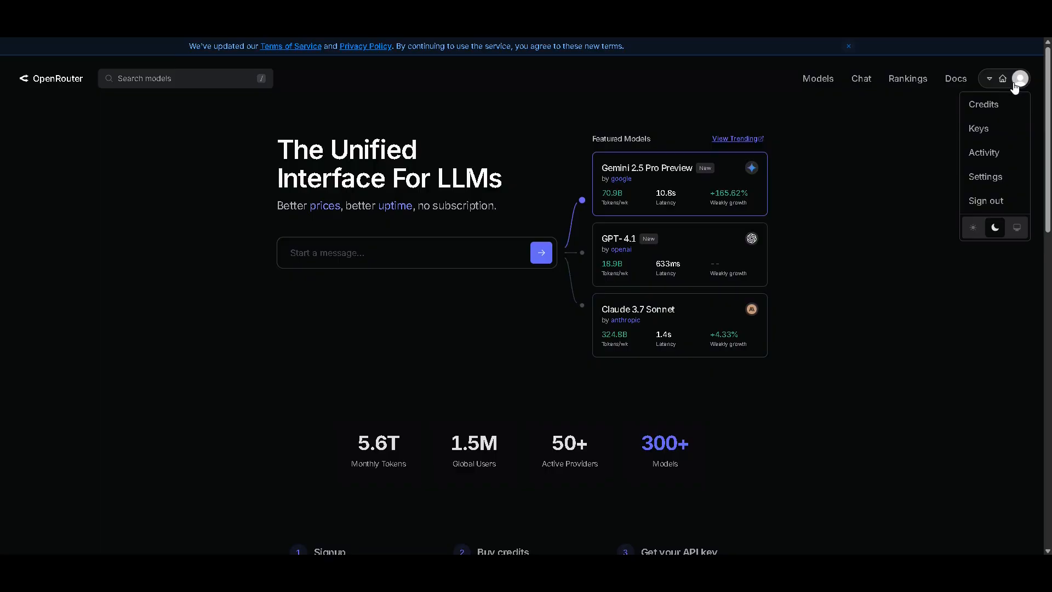
Step: In OpenRouter Settings, search 'targ' and add Targon to Ignored Providers
{"action": "left_click", "coordinate": [985, 177]}
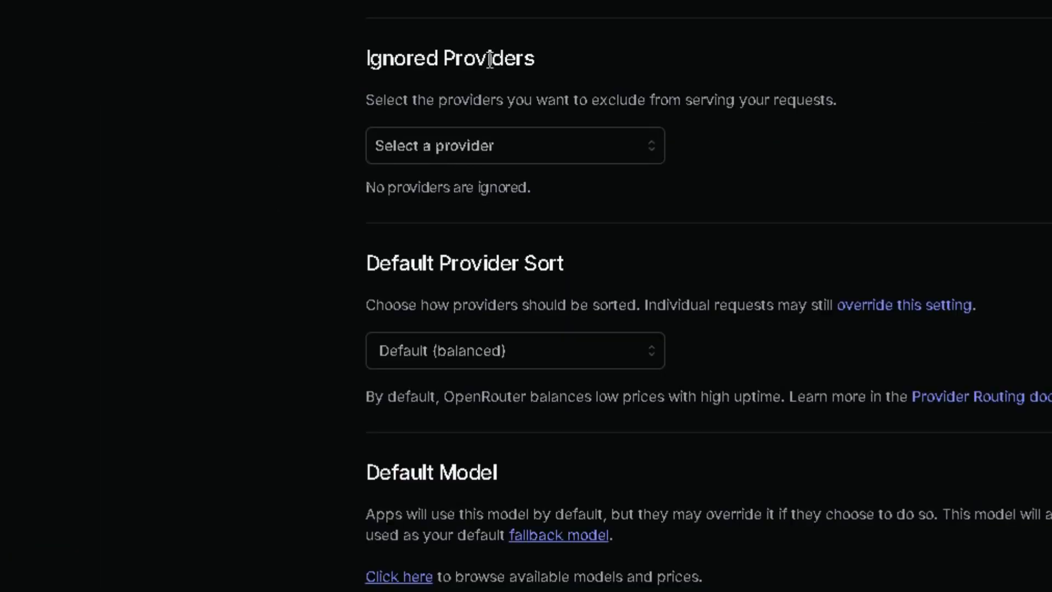
{"action": "type", "text": "targ"}
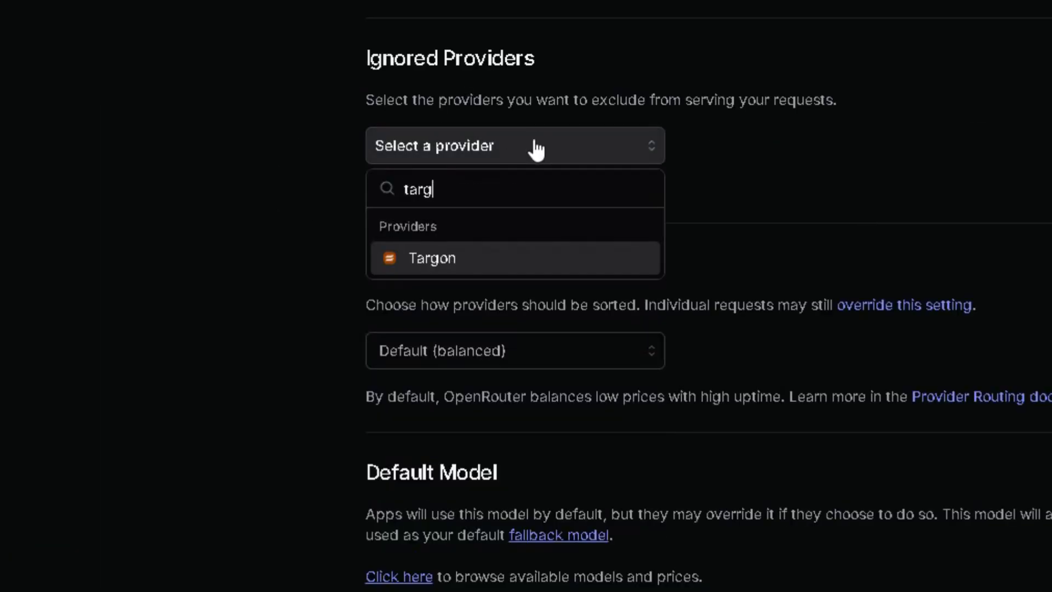
{"action": "left_click", "coordinate": [431, 257]}
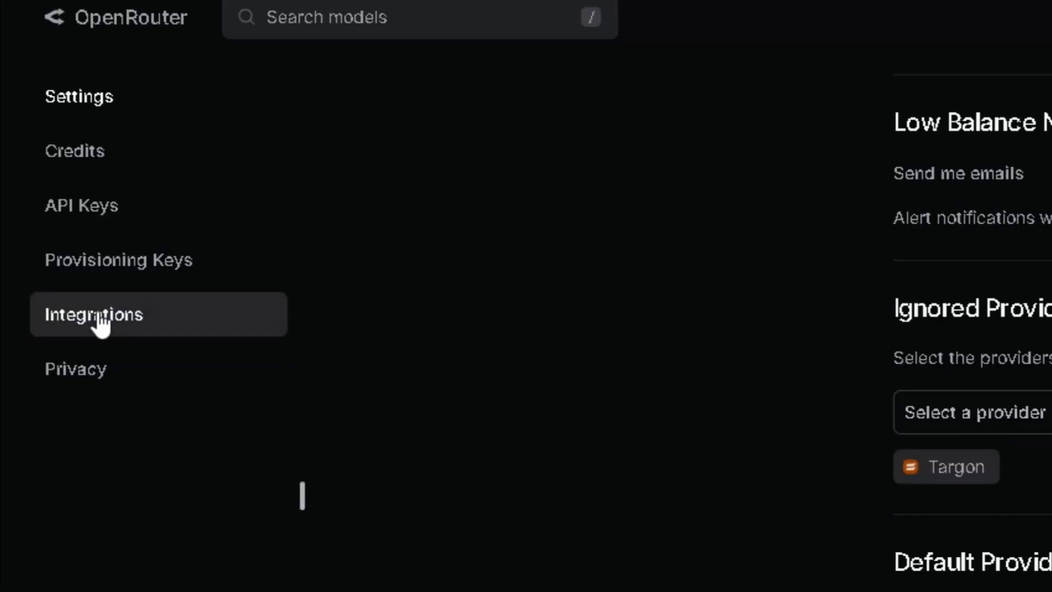
Step: Add the copied Chutes API key to OpenRouter's Chutes integration and save it enabled
{"action": "left_click", "coordinate": [94, 314]}
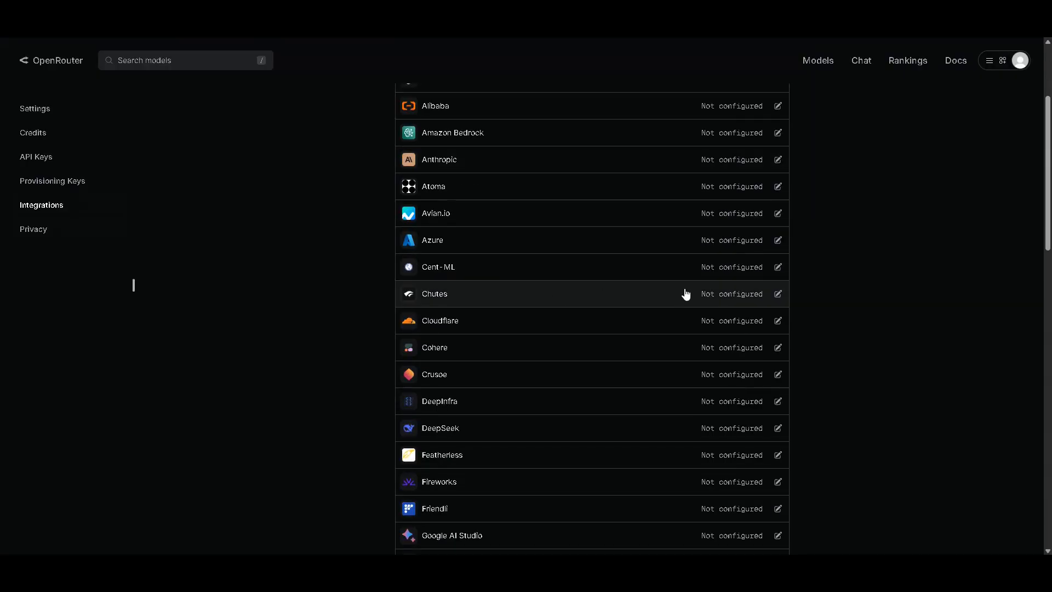
{"action": "left_click", "coordinate": [777, 293]}
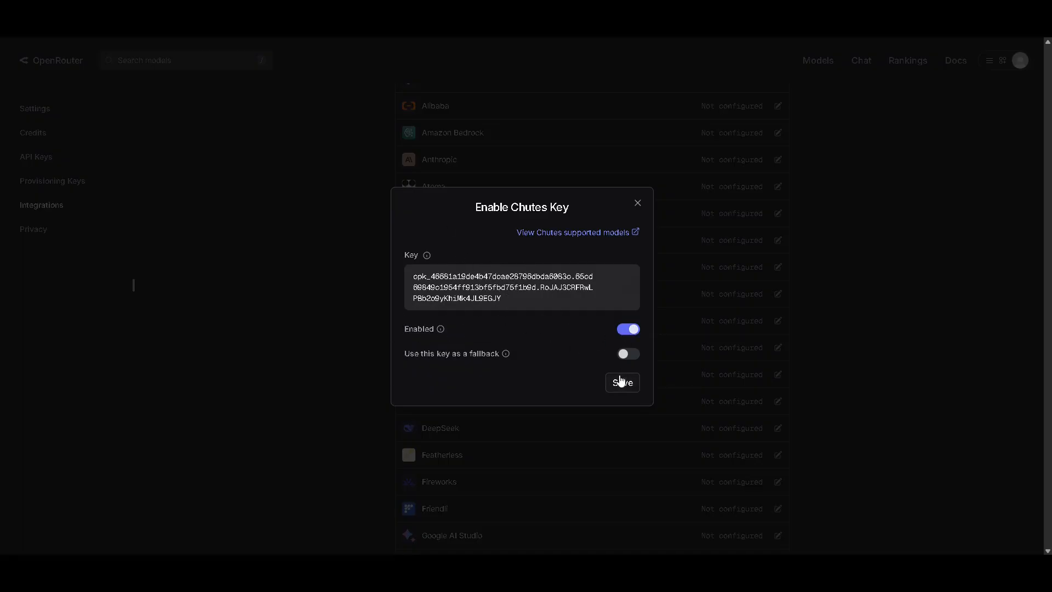
{"action": "left_click", "coordinate": [620, 382]}
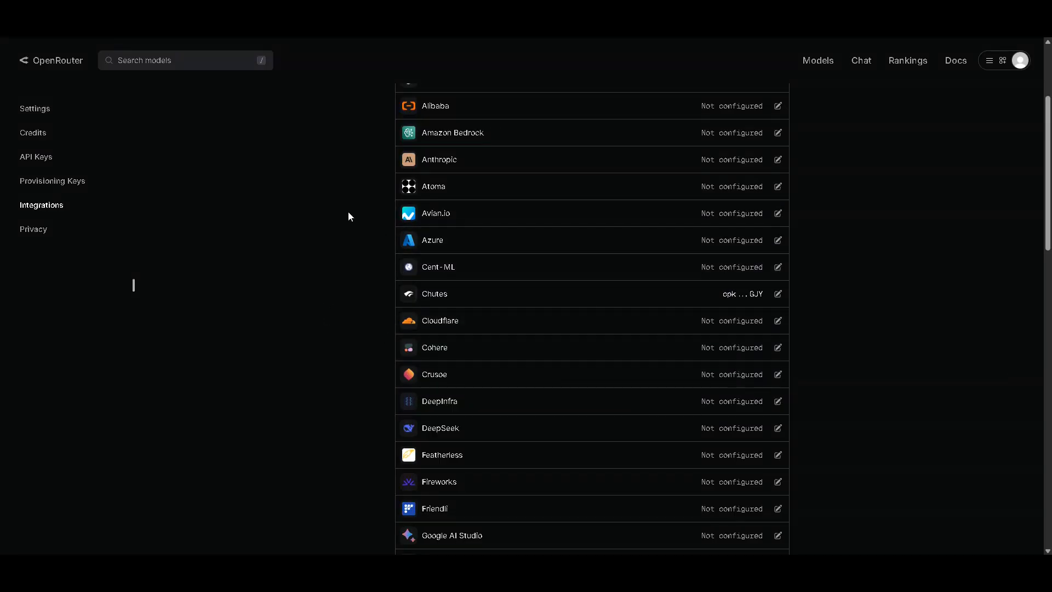
{"action": "left_click", "coordinate": [33, 229]}
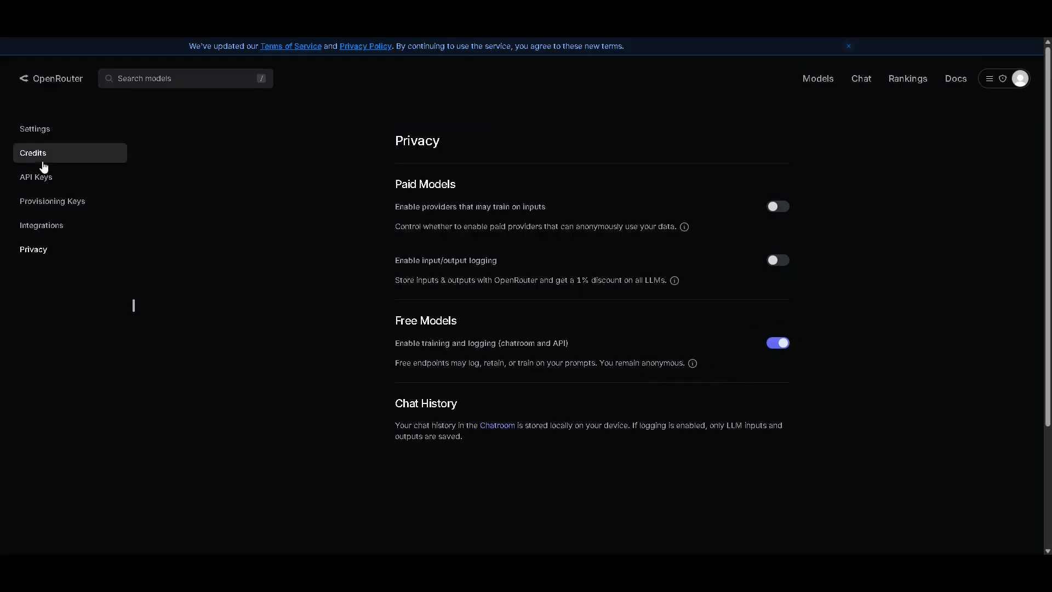
Step: Create a named OpenRouter API key, copy it, and close the key dialog
{"action": "left_click", "coordinate": [36, 176]}
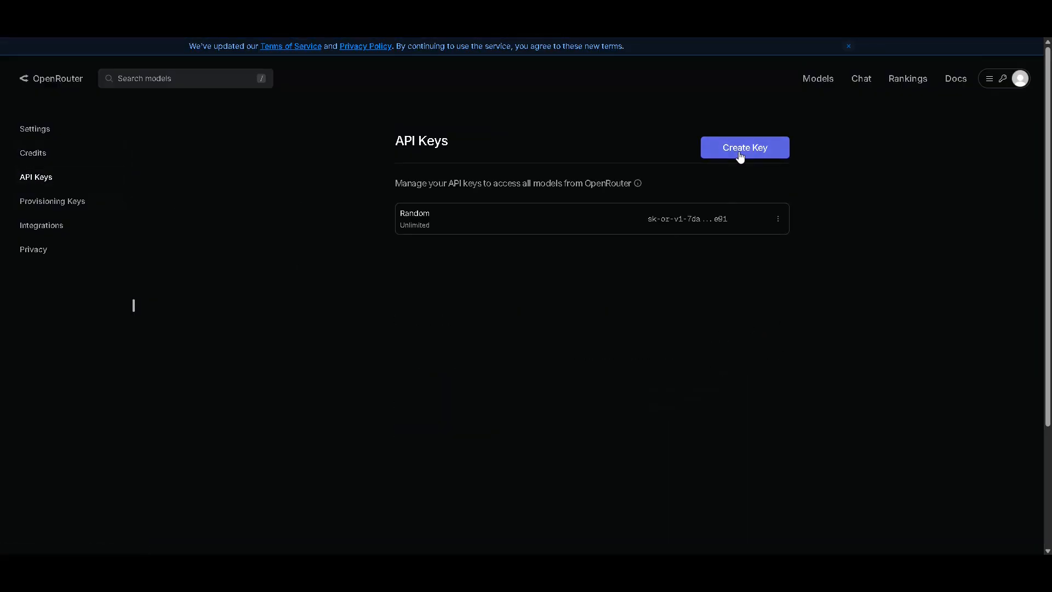
{"action": "left_click", "coordinate": [743, 147]}
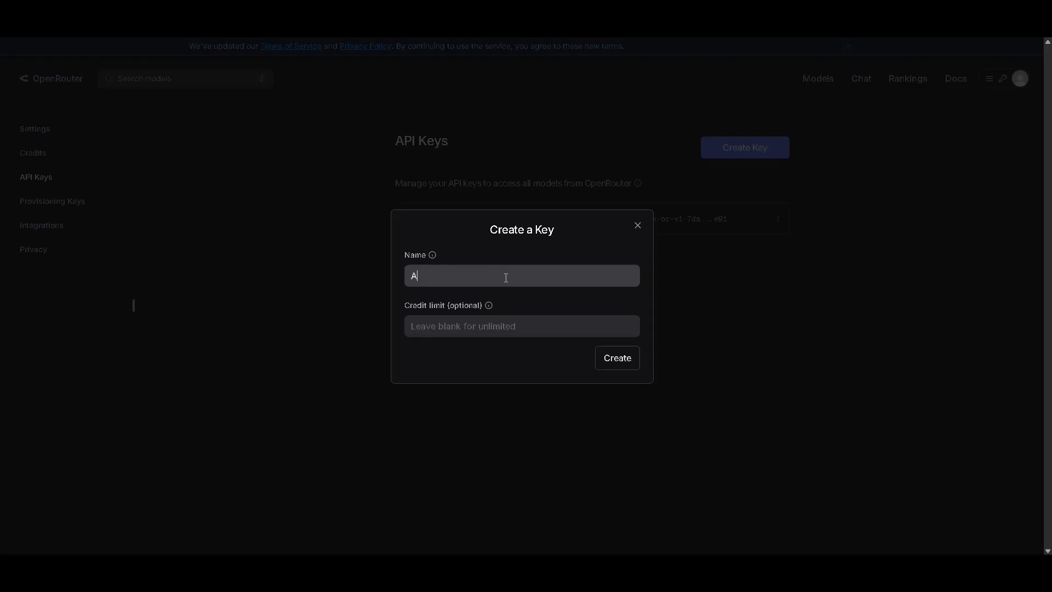
{"action": "left_click", "coordinate": [616, 358]}
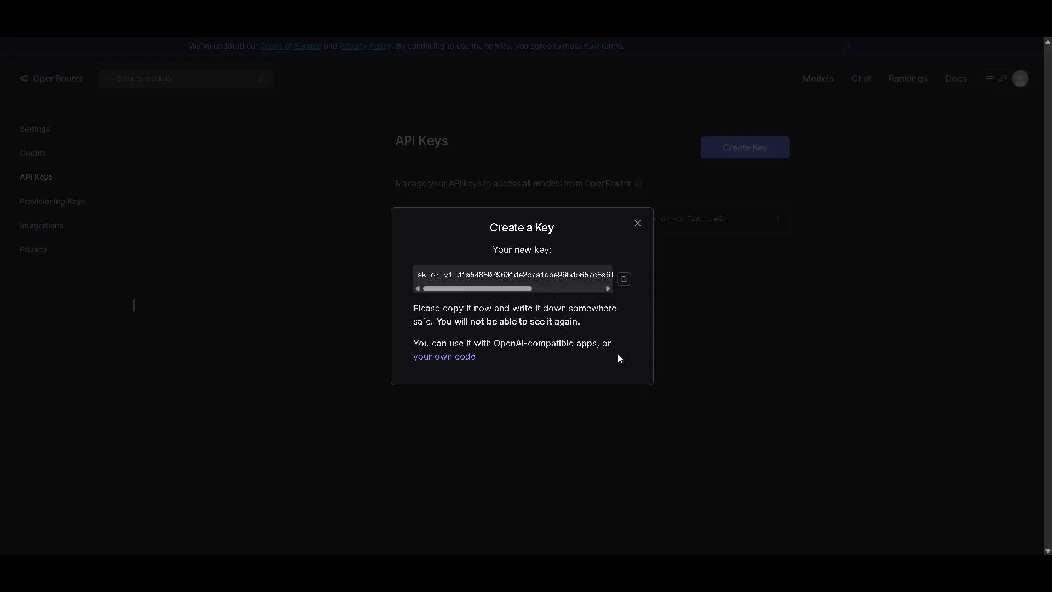
{"action": "left_click", "coordinate": [636, 223]}
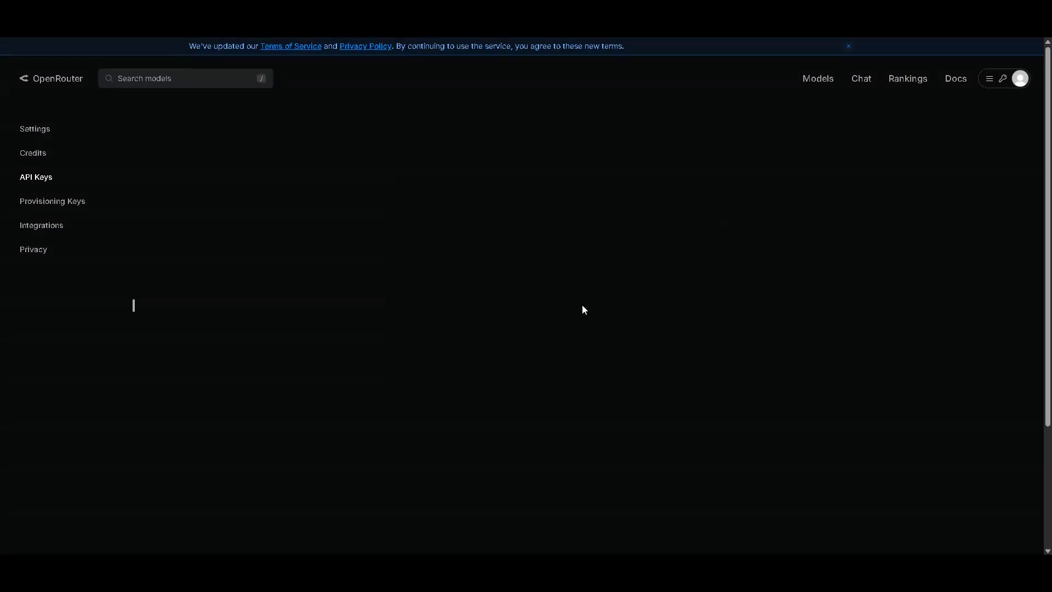
{"action": "left_click", "coordinate": [36, 176]}
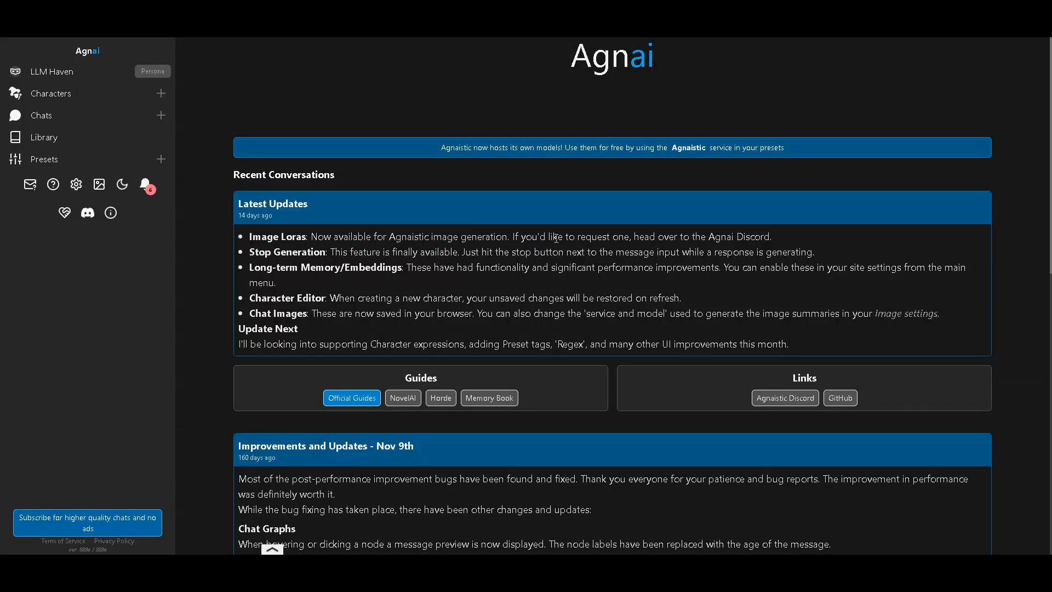
{"action": "mouse_move", "coordinate": [503, 328]}
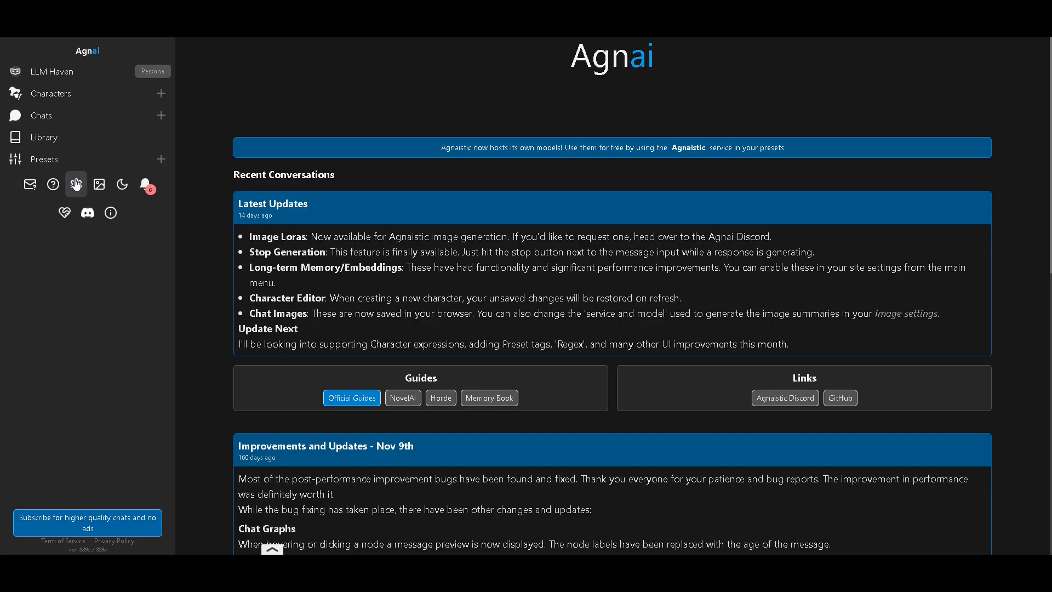
Step: Paste the OpenRouter API key into Agnai's OpenRouter settings and update settings
{"action": "left_click", "coordinate": [76, 184]}
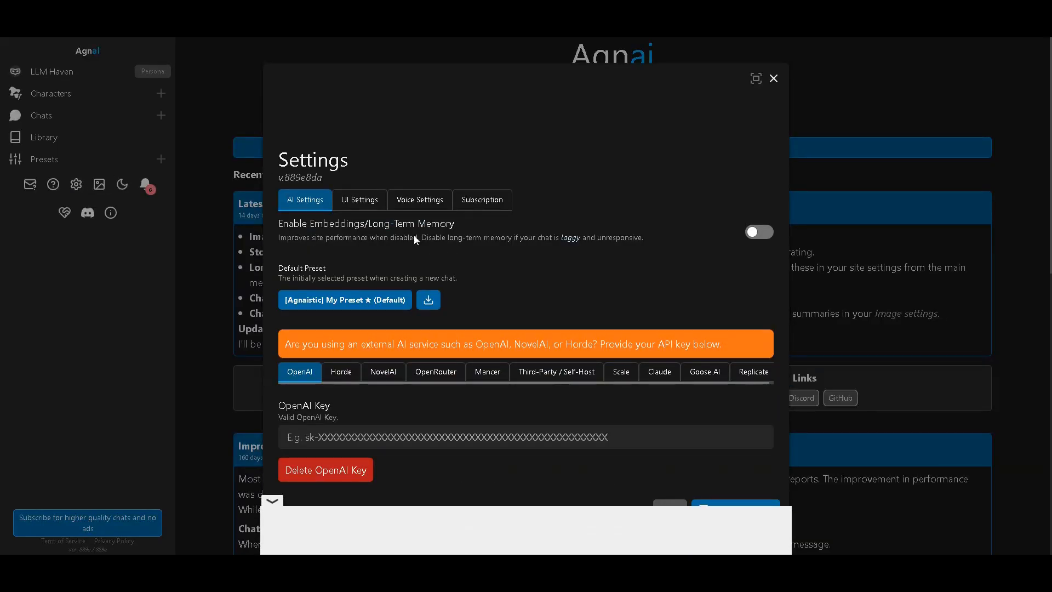
{"action": "left_click", "coordinate": [435, 373]}
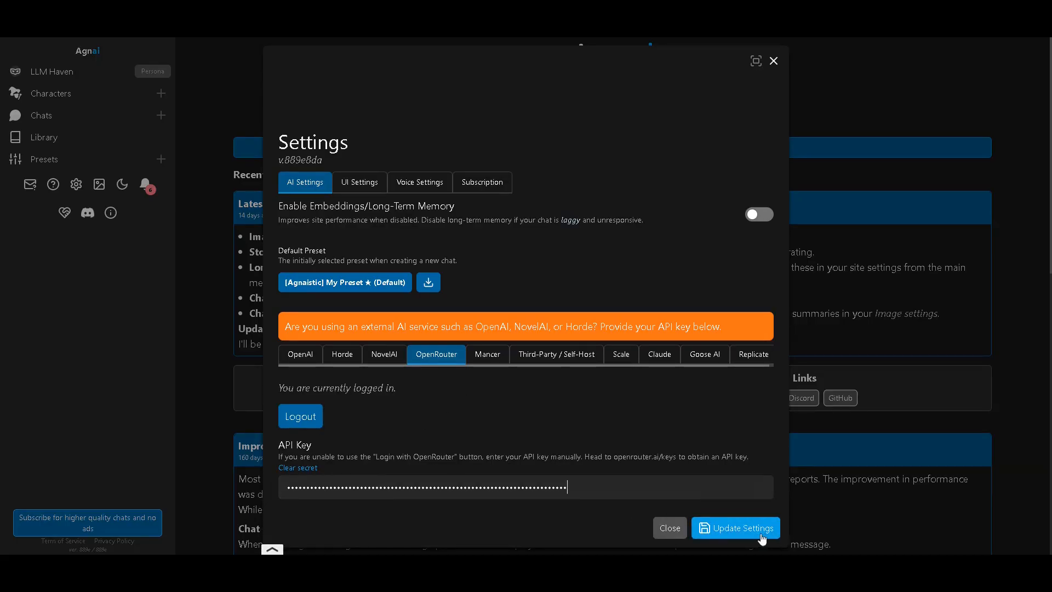
{"action": "left_click", "coordinate": [735, 527]}
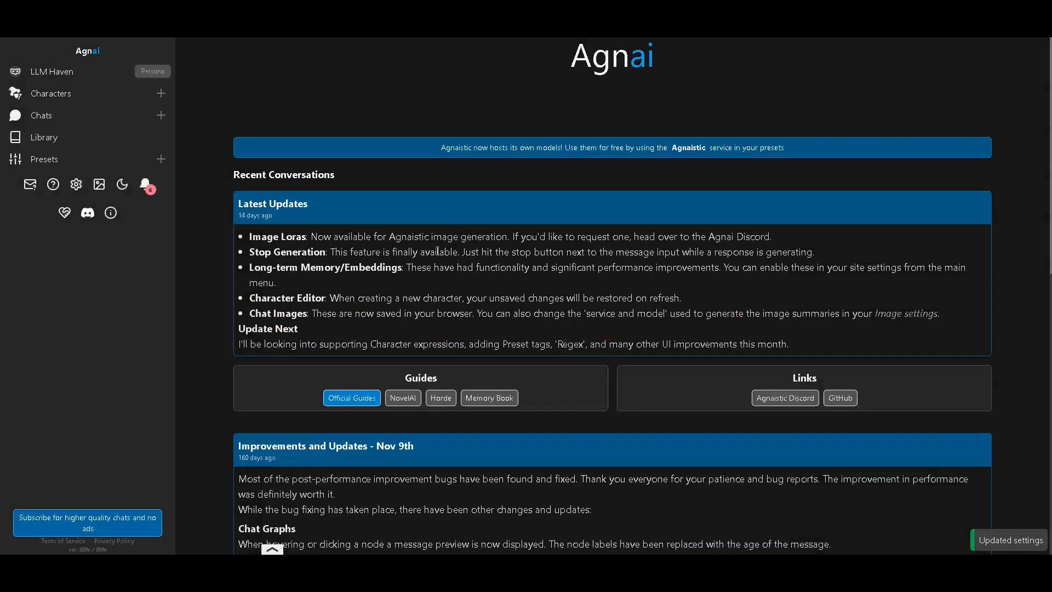
{"action": "mouse_move", "coordinate": [504, 191]}
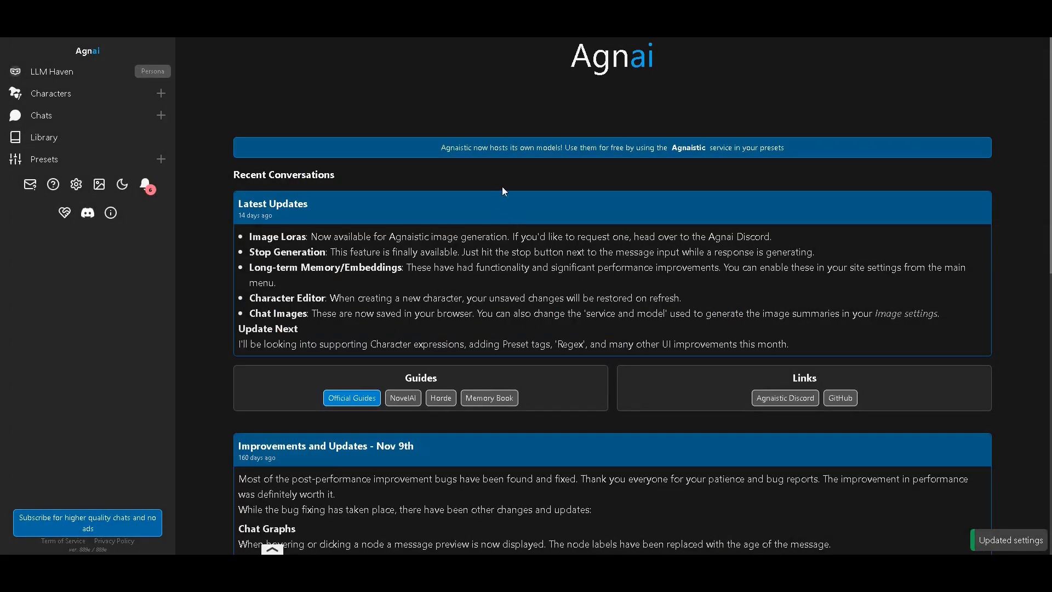
{"action": "mouse_move", "coordinate": [314, 230]}
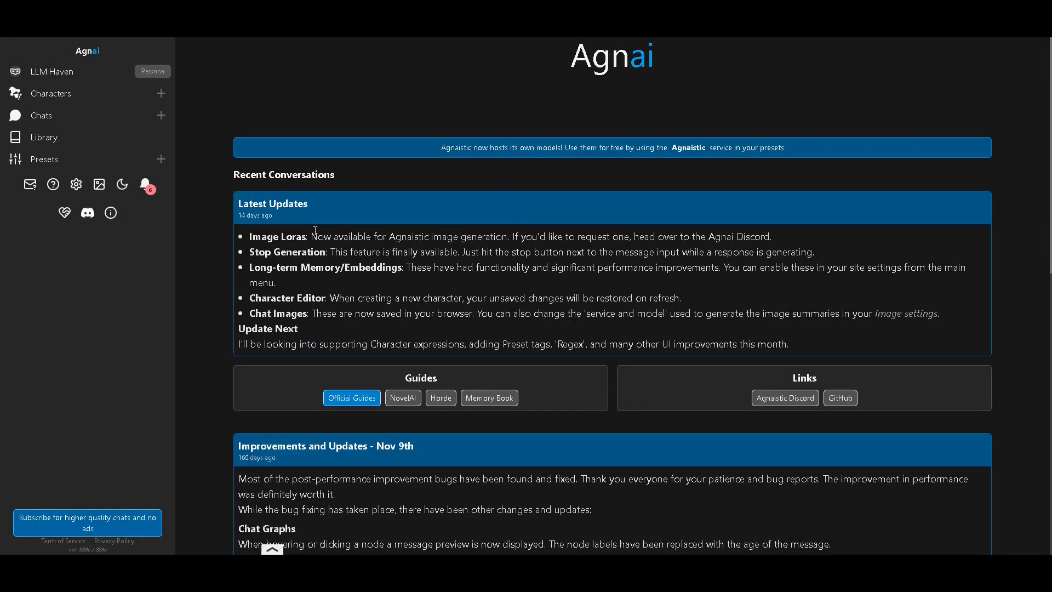
{"action": "mouse_move", "coordinate": [74, 161]}
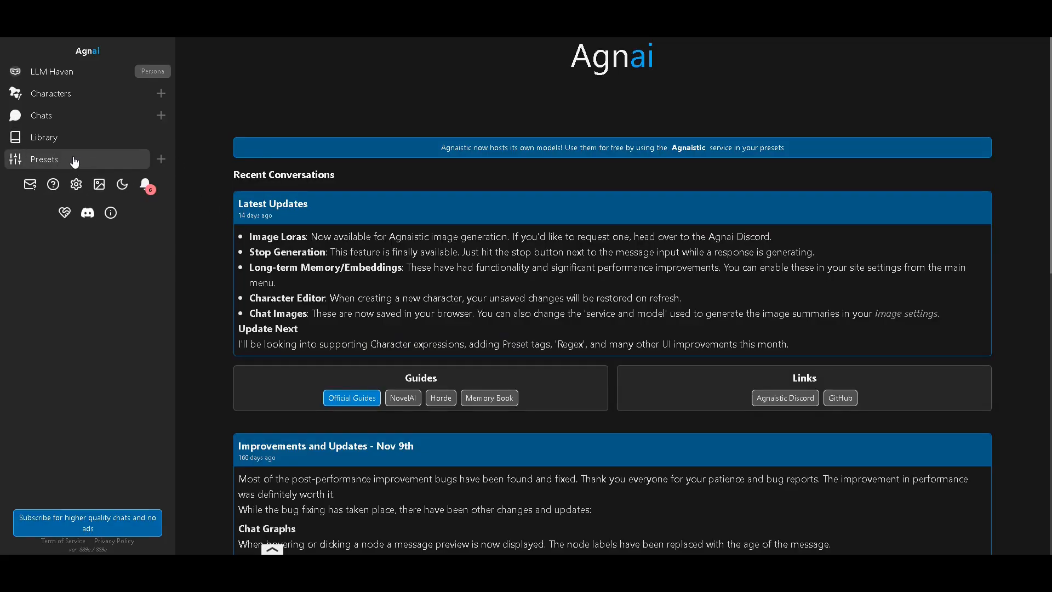
Step: Start a new Agnai preset using OpenRouter as the AI service in Advanced mode
{"action": "left_click", "coordinate": [44, 159]}
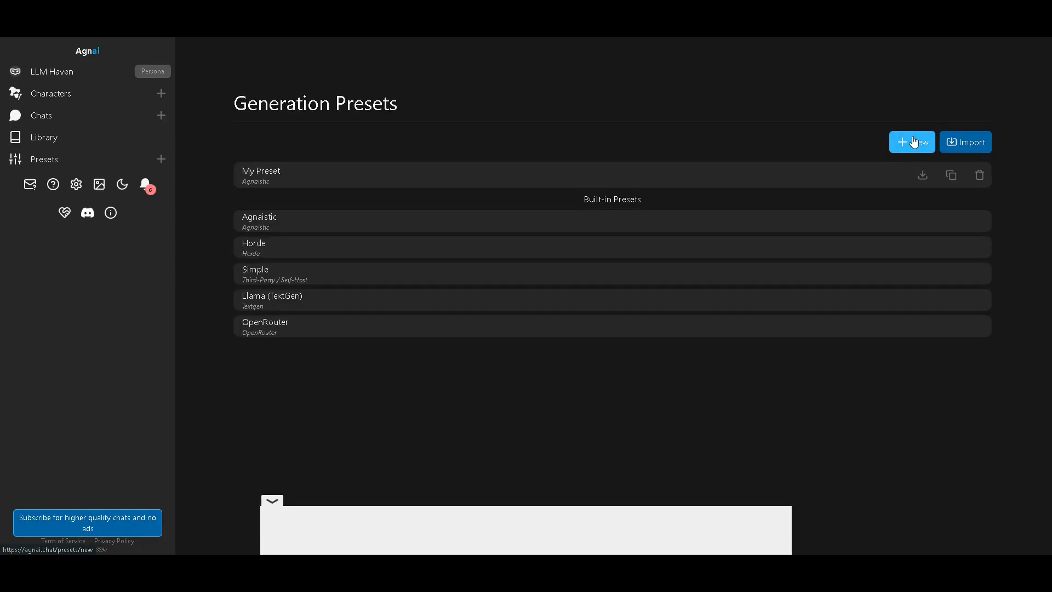
{"action": "left_click", "coordinate": [911, 141]}
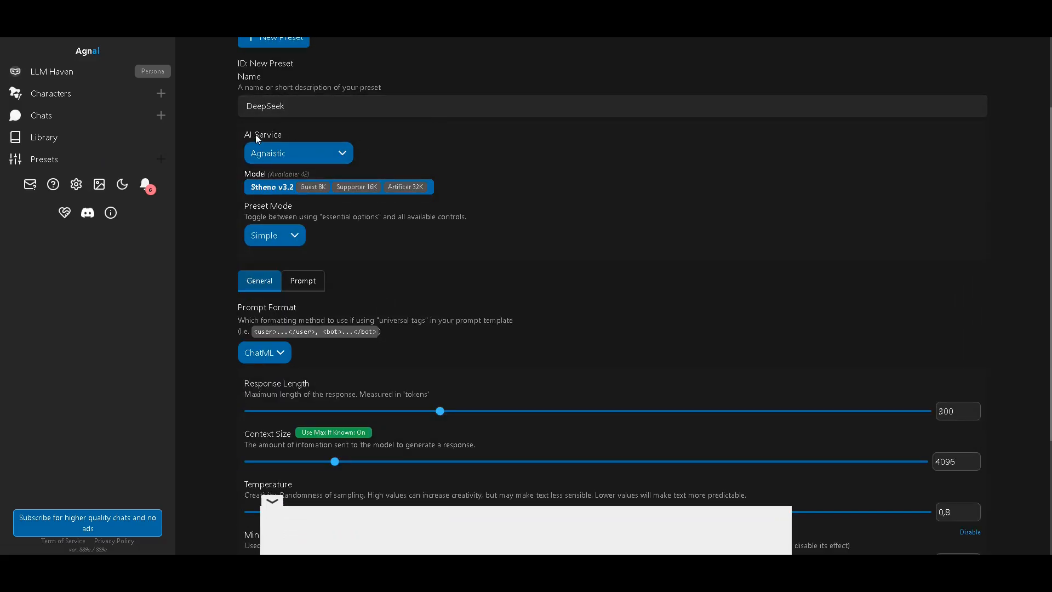
{"action": "mouse_move", "coordinate": [288, 208]}
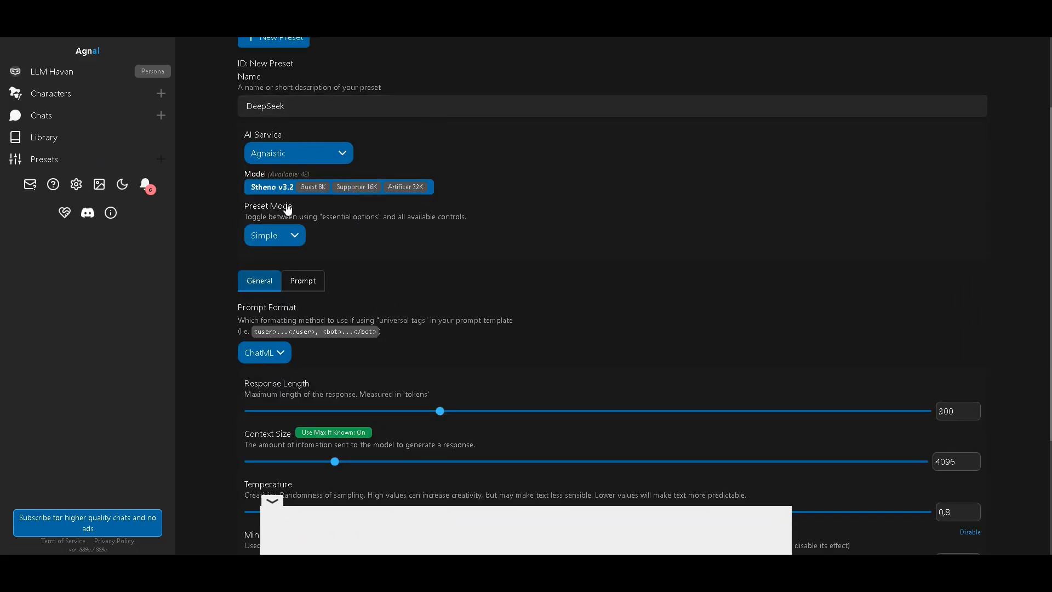
{"action": "left_click", "coordinate": [298, 153]}
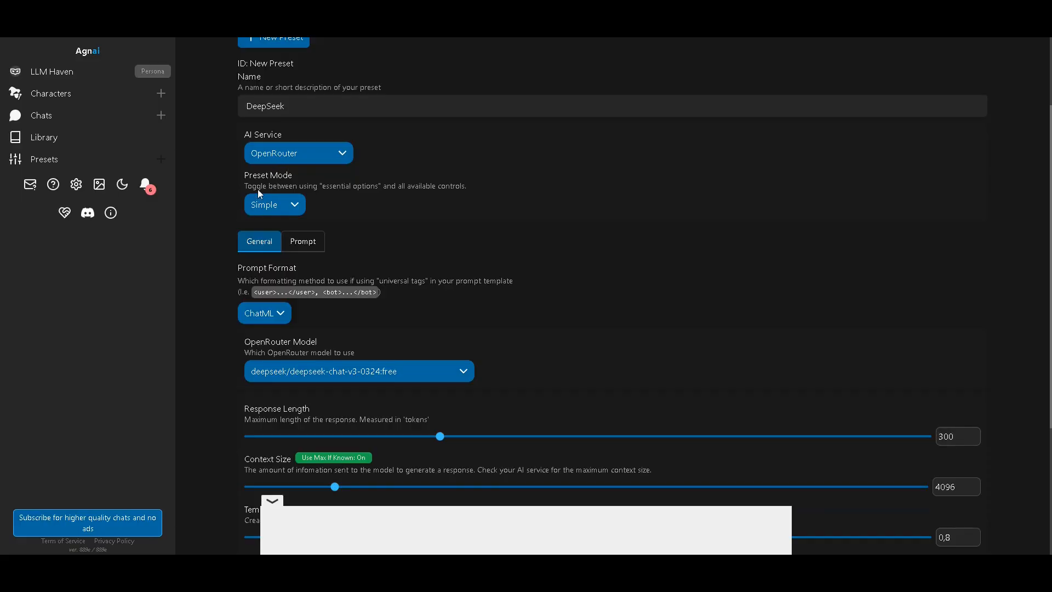
{"action": "left_click", "coordinate": [274, 204]}
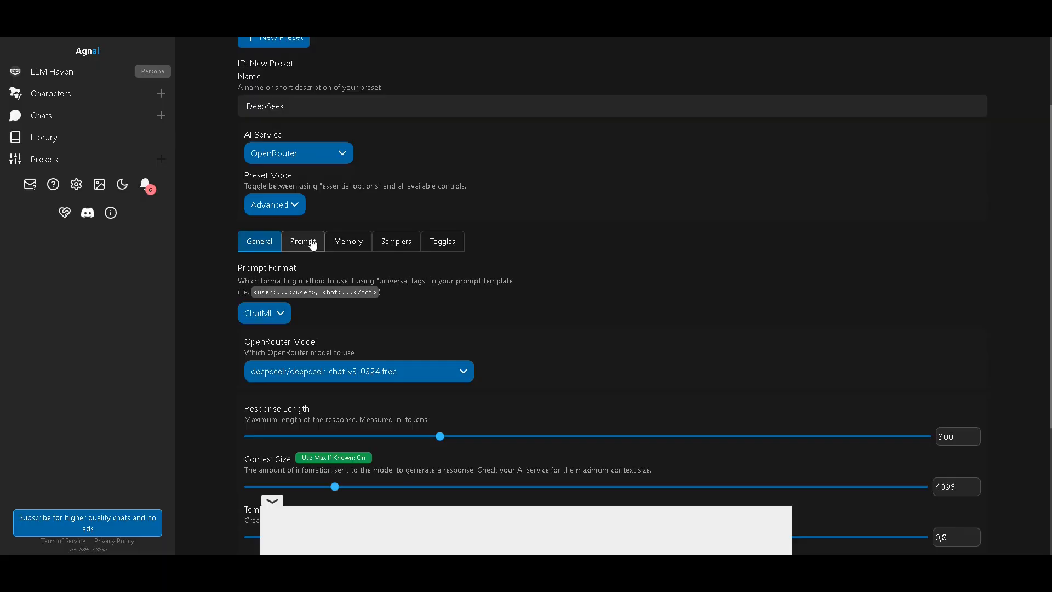
Step: Select the deepseek/deepseek-chat-v3-0324:free model for the preset
{"action": "scroll", "scroll_direction": "down", "scroll_amount": 3}
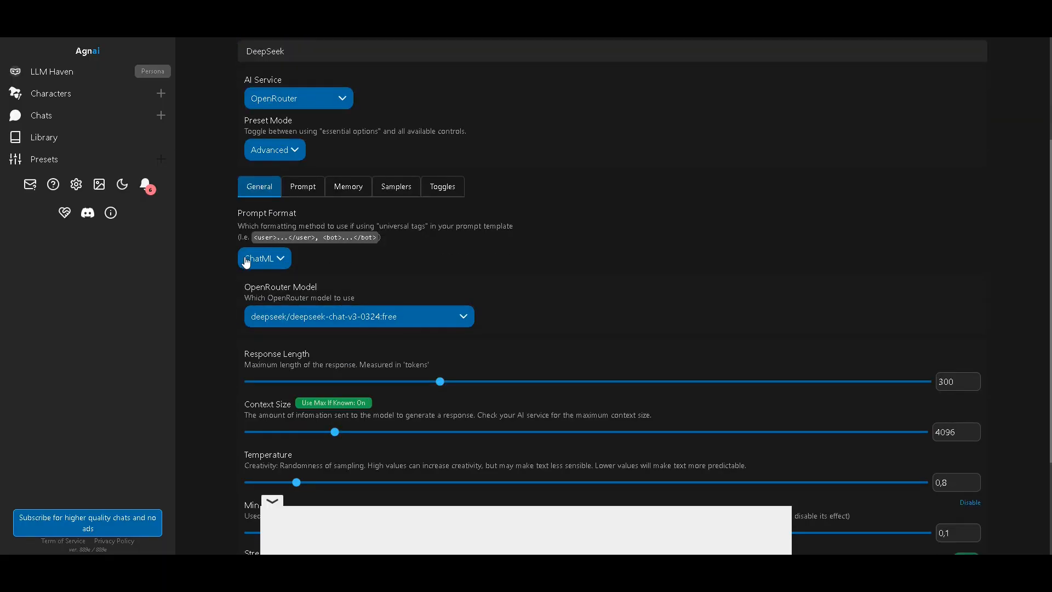
{"action": "left_click", "coordinate": [264, 258]}
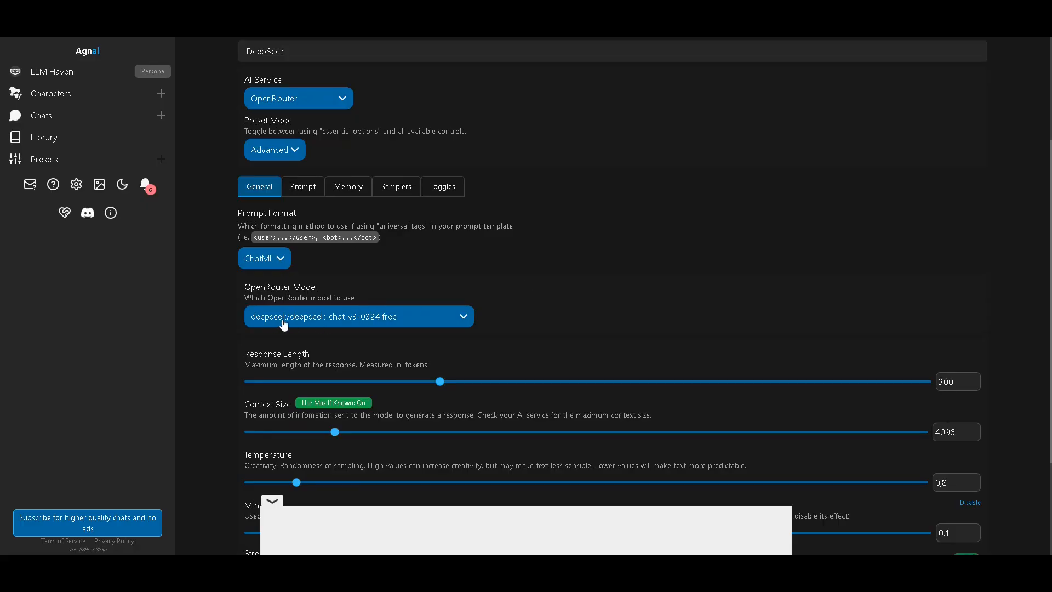
{"action": "left_click", "coordinate": [358, 316]}
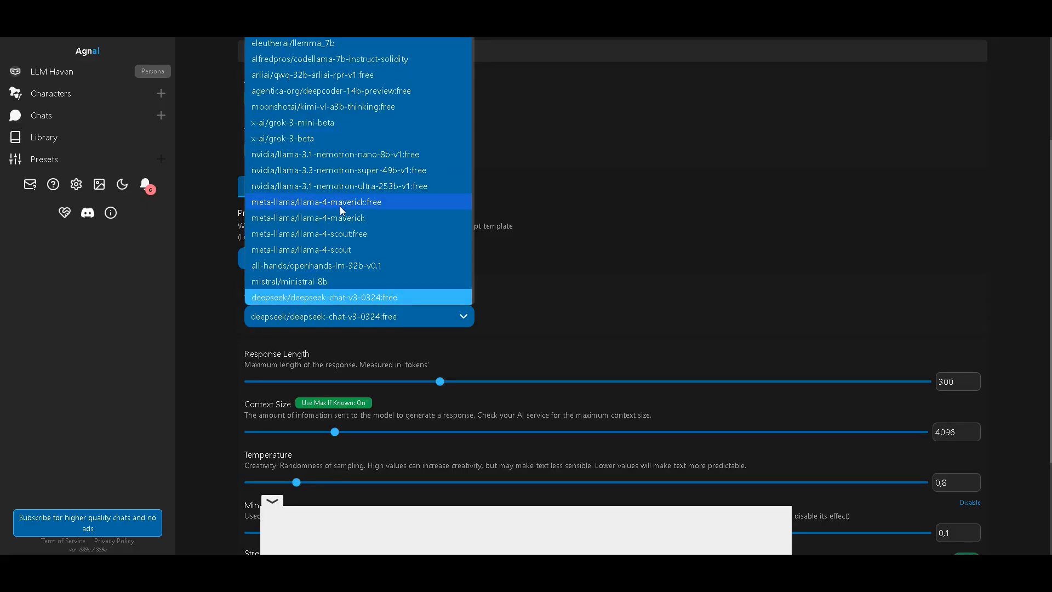
{"action": "scroll", "scroll_direction": "down", "scroll_amount": 3}
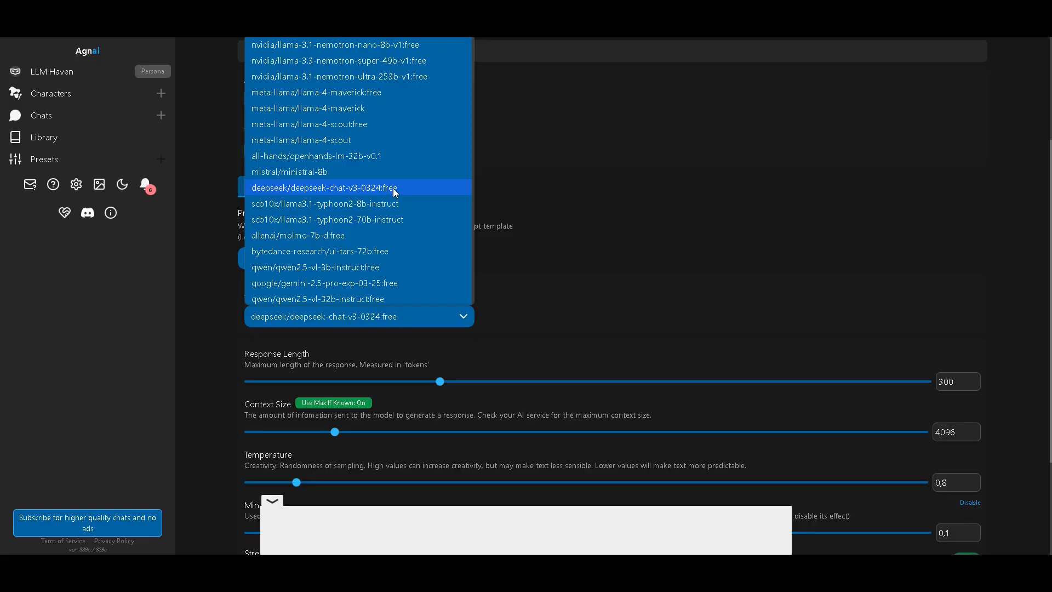
{"action": "left_click", "coordinate": [324, 188]}
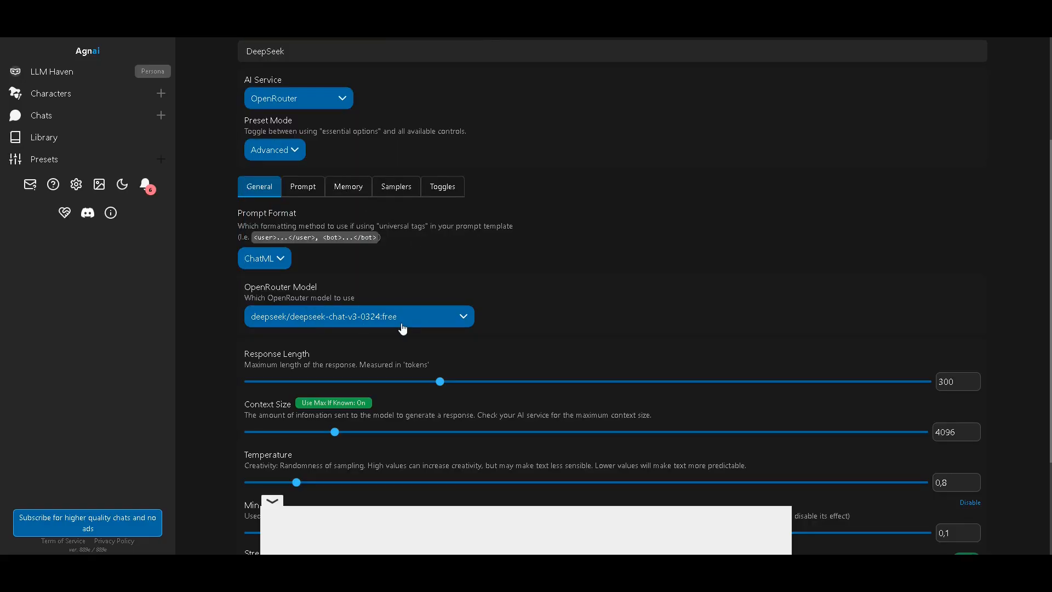
{"action": "scroll", "scroll_direction": "down", "scroll_amount": 3}
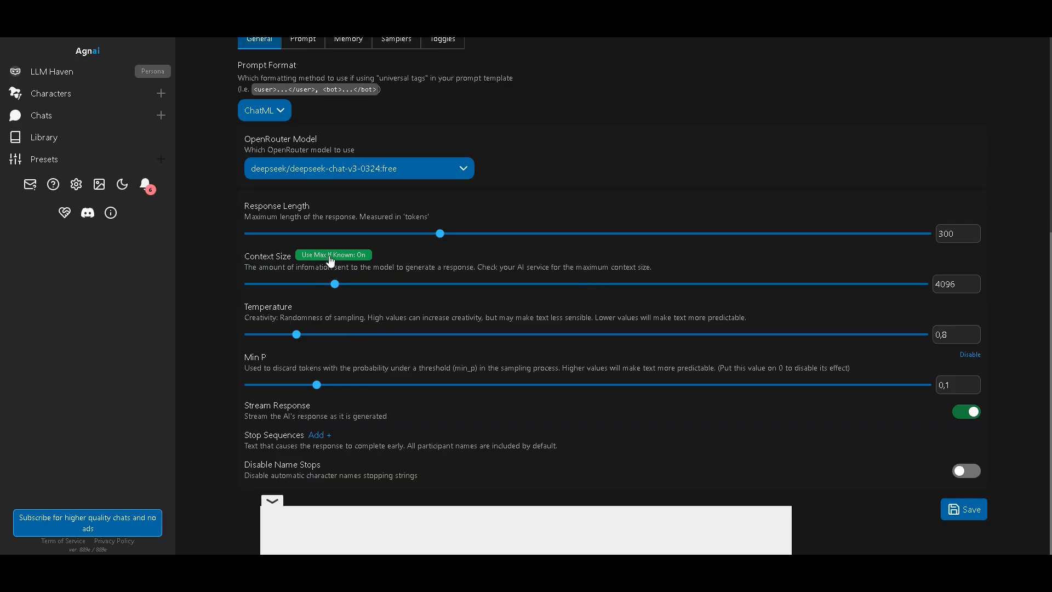
Step: Set response length to 1024 and context size to 32000, keeping Use Max If Known on
{"action": "left_click_drag", "start_coordinate": [440, 232], "coordinate": [249, 233]}
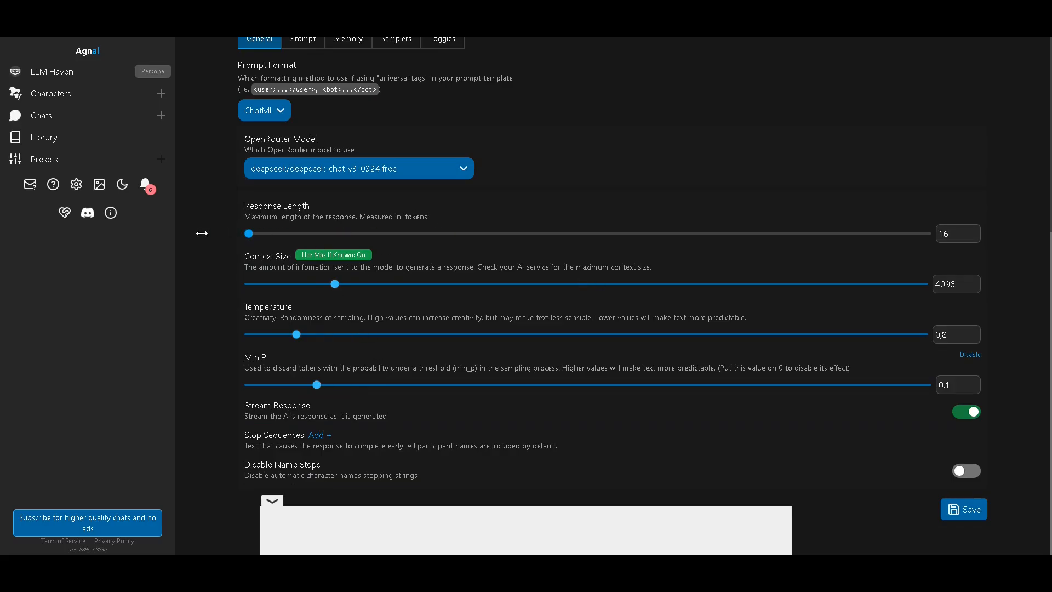
{"action": "left_click_drag", "start_coordinate": [249, 233], "coordinate": [905, 232]}
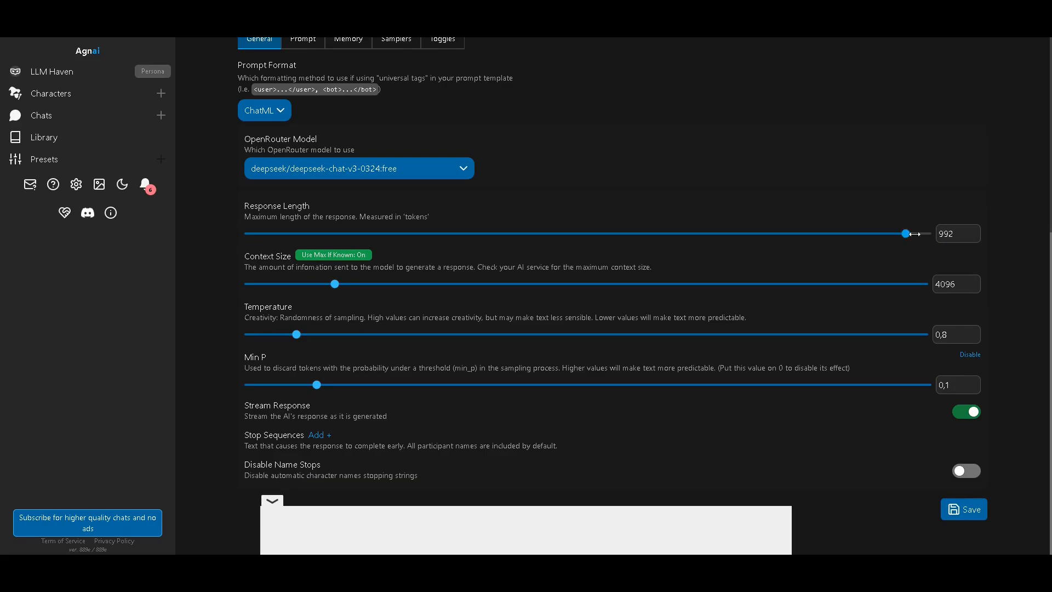
{"action": "left_click_drag", "start_coordinate": [905, 233], "coordinate": [933, 233]}
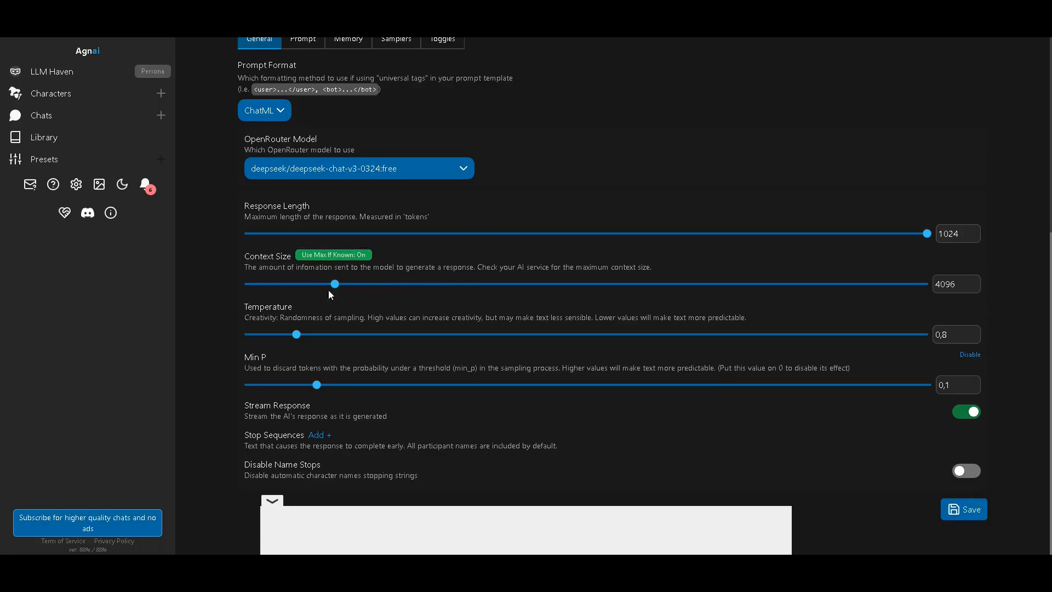
{"action": "left_click_drag", "start_coordinate": [327, 283], "coordinate": [923, 283]}
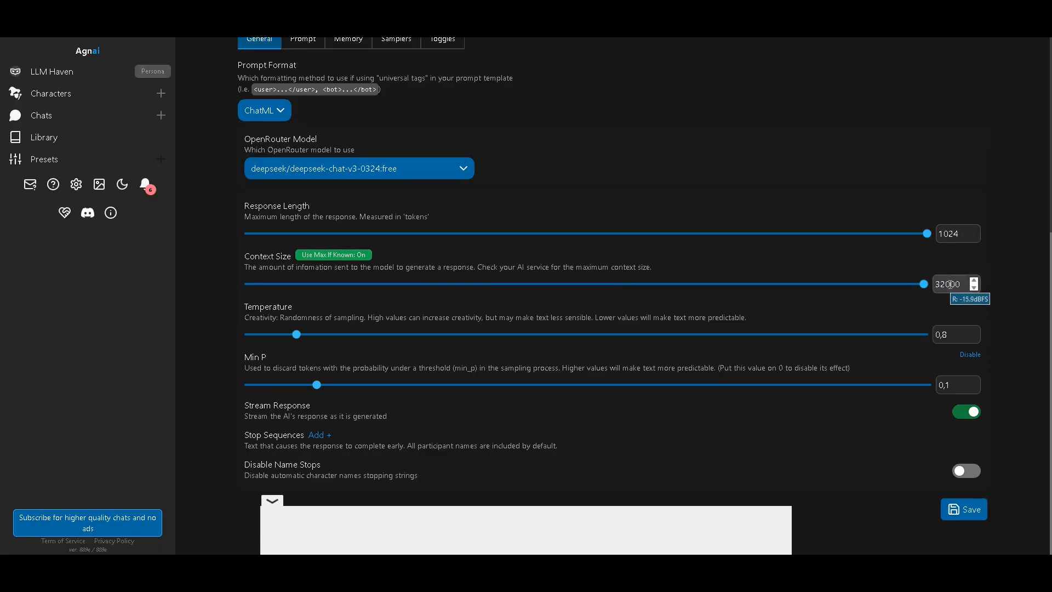
{"action": "left_click", "coordinate": [334, 254]}
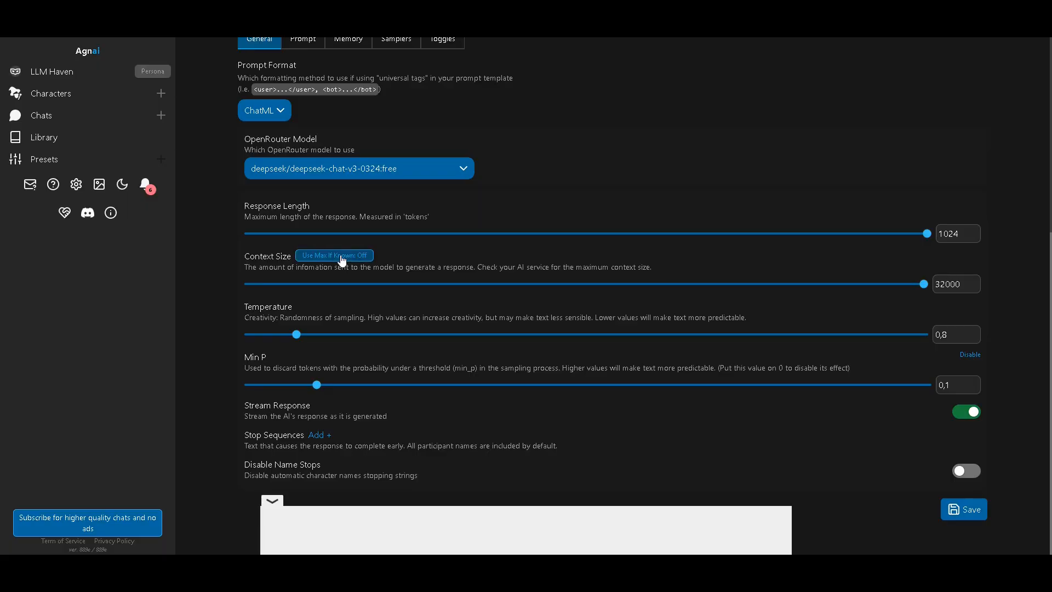
{"action": "left_click", "coordinate": [333, 255]}
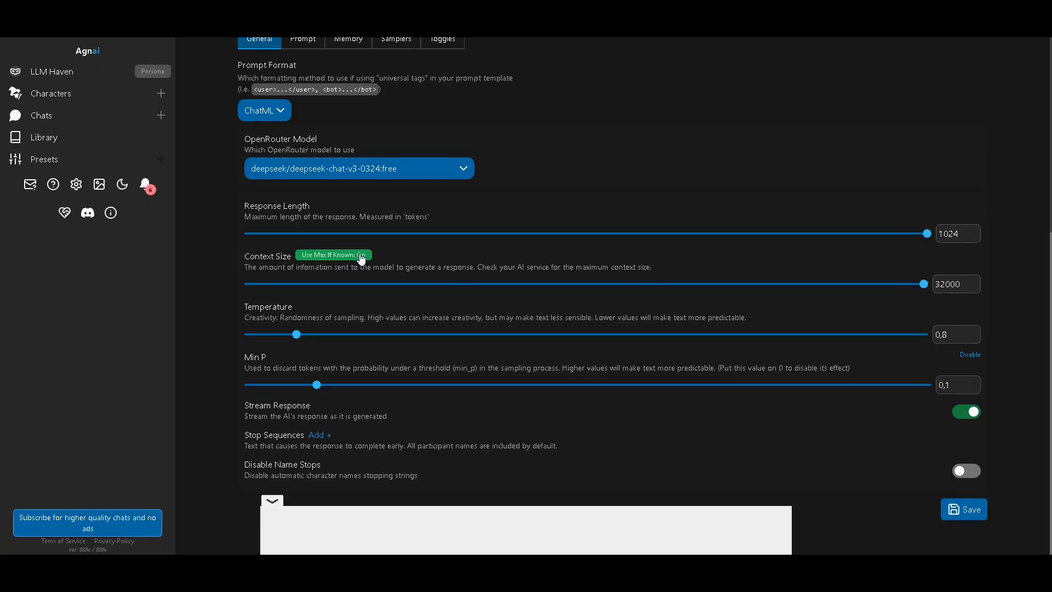
{"action": "left_click", "coordinate": [302, 38]}
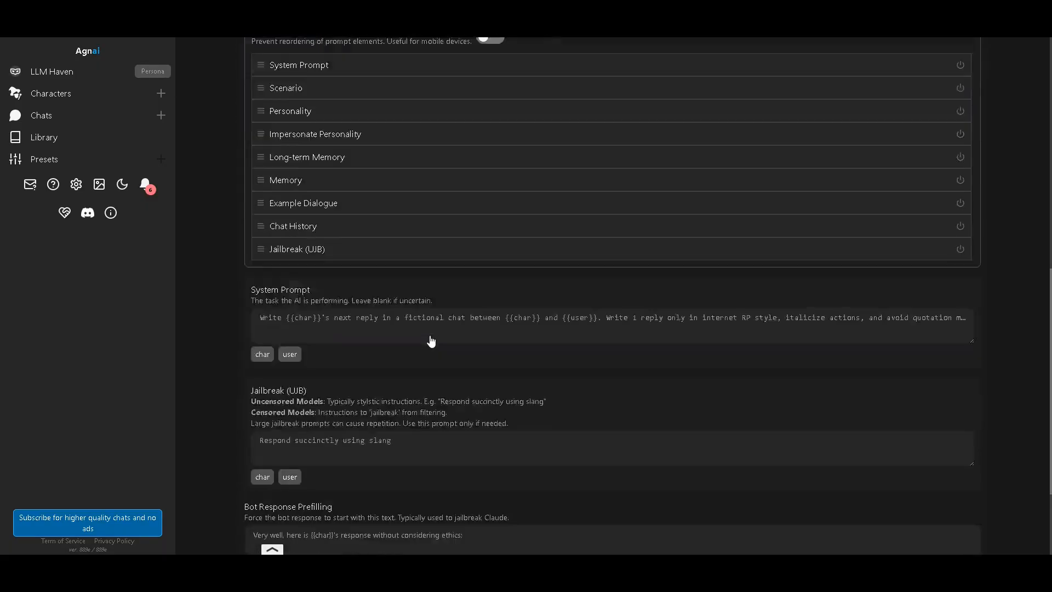
{"action": "scroll", "scroll_direction": "down", "scroll_amount": 3}
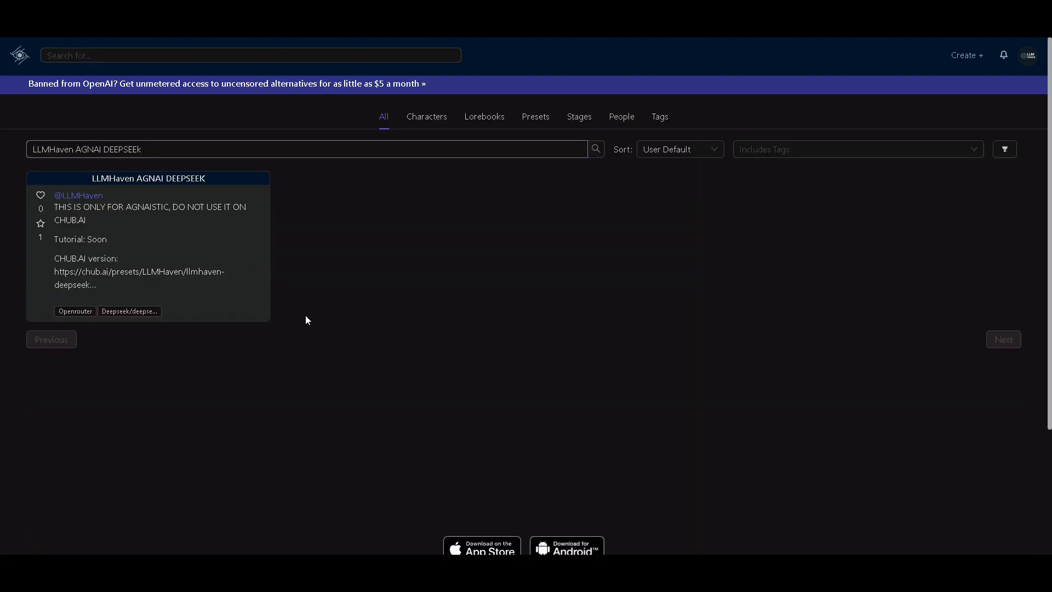
{"action": "mouse_move", "coordinate": [146, 187]}
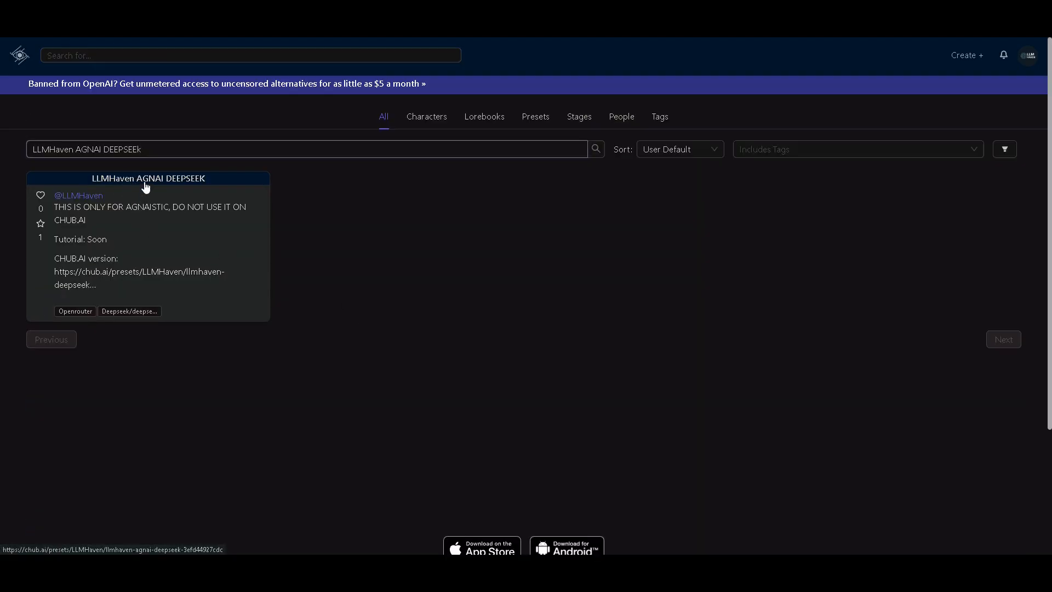
Step: Open the LLMHaven AGNAI DEEPSEEK result on Chub.ai and expand its Prompt Structure
{"action": "left_click", "coordinate": [147, 178]}
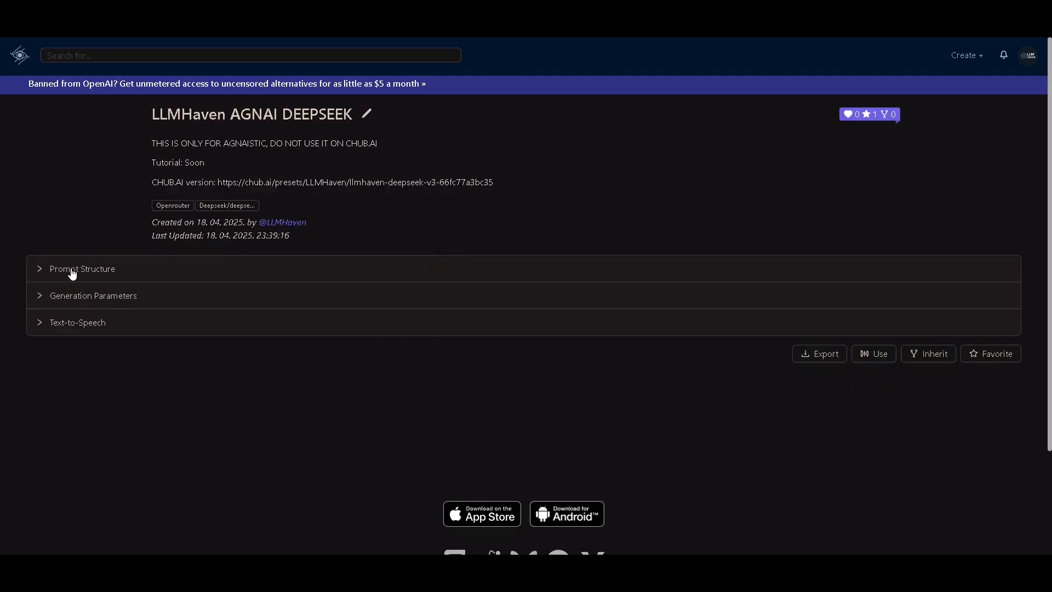
{"action": "left_click", "coordinate": [82, 269]}
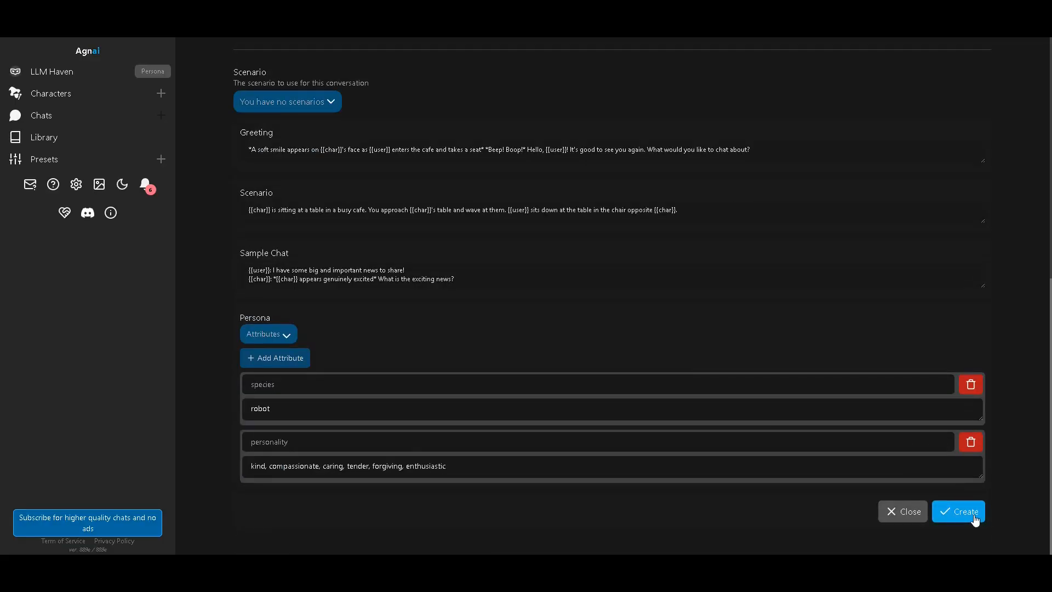
Step: Create a chat with Robot and switch its preset to [OpenRouter] DeepSeek
{"action": "left_click", "coordinate": [963, 511]}
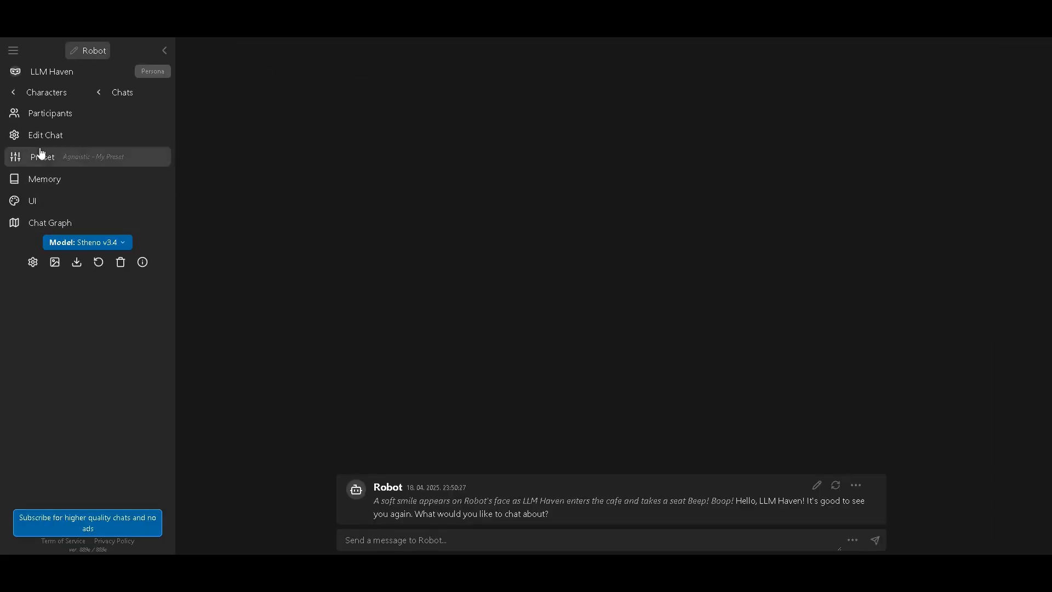
{"action": "left_click", "coordinate": [42, 156]}
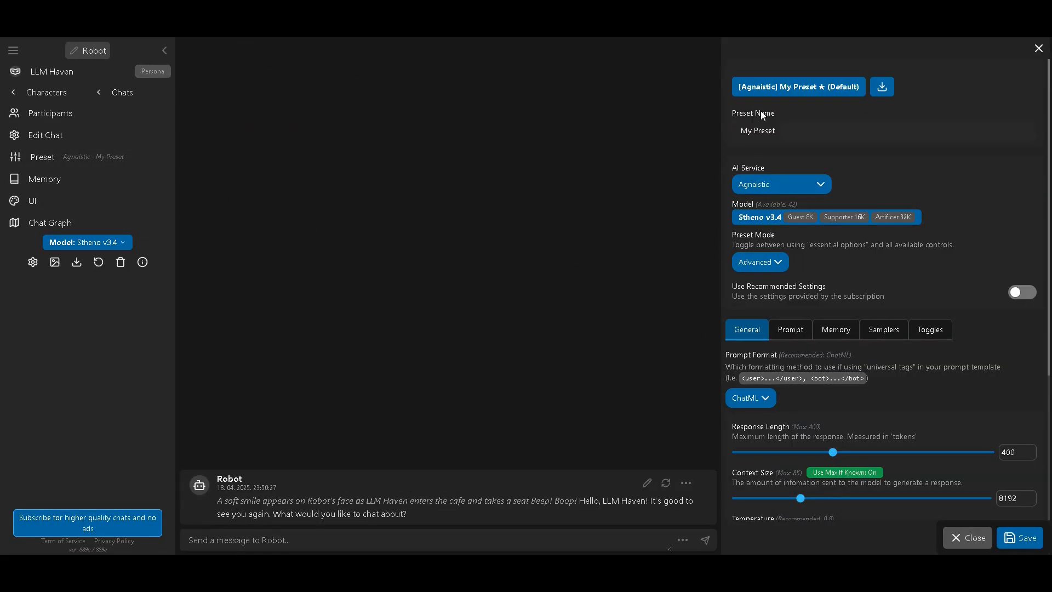
{"action": "left_click", "coordinate": [797, 86]}
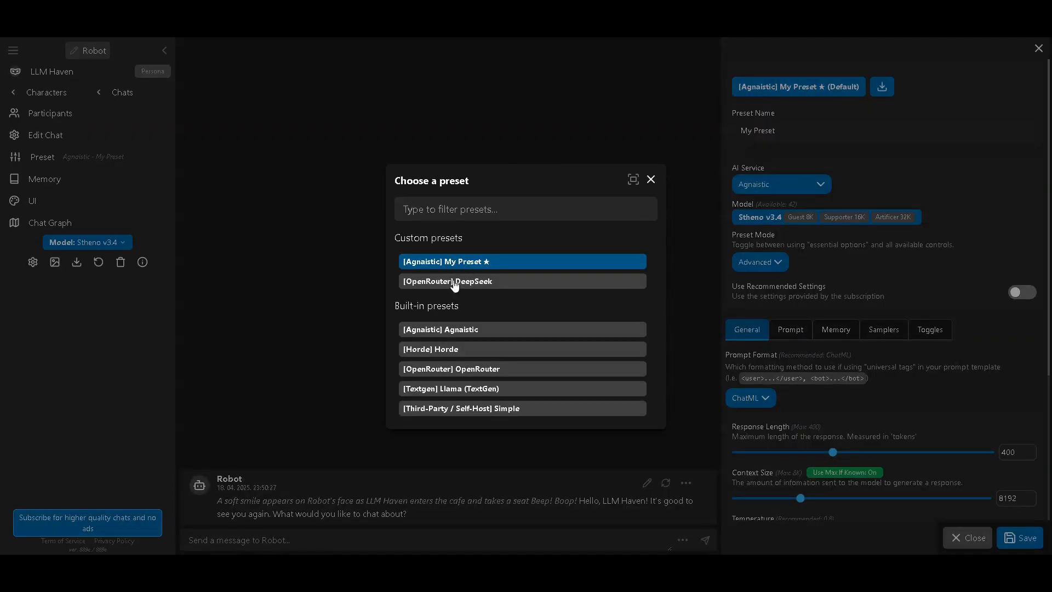
{"action": "left_click", "coordinate": [522, 281]}
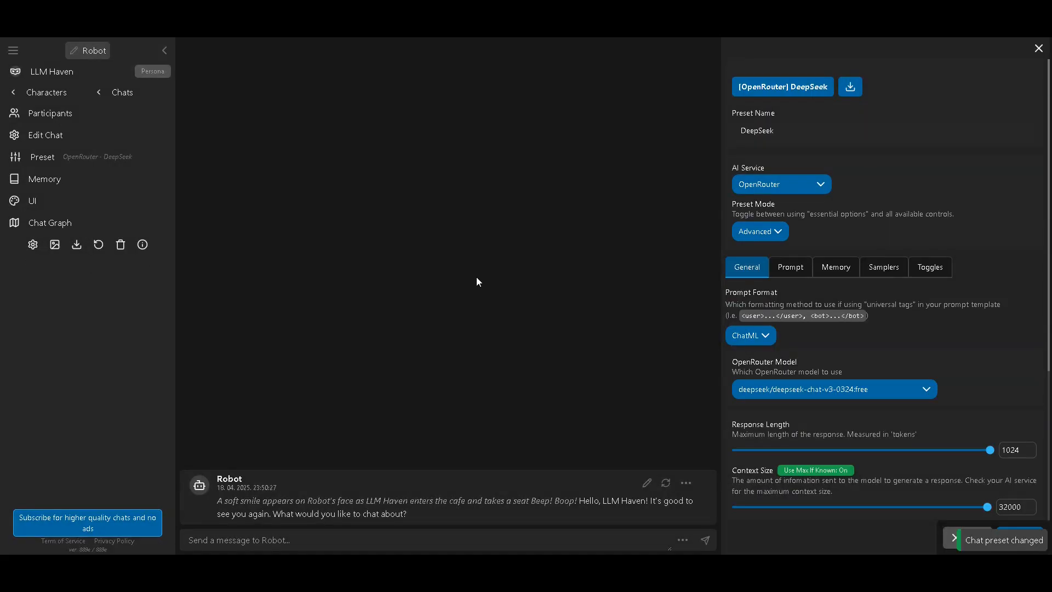
{"action": "mouse_move", "coordinate": [658, 200]}
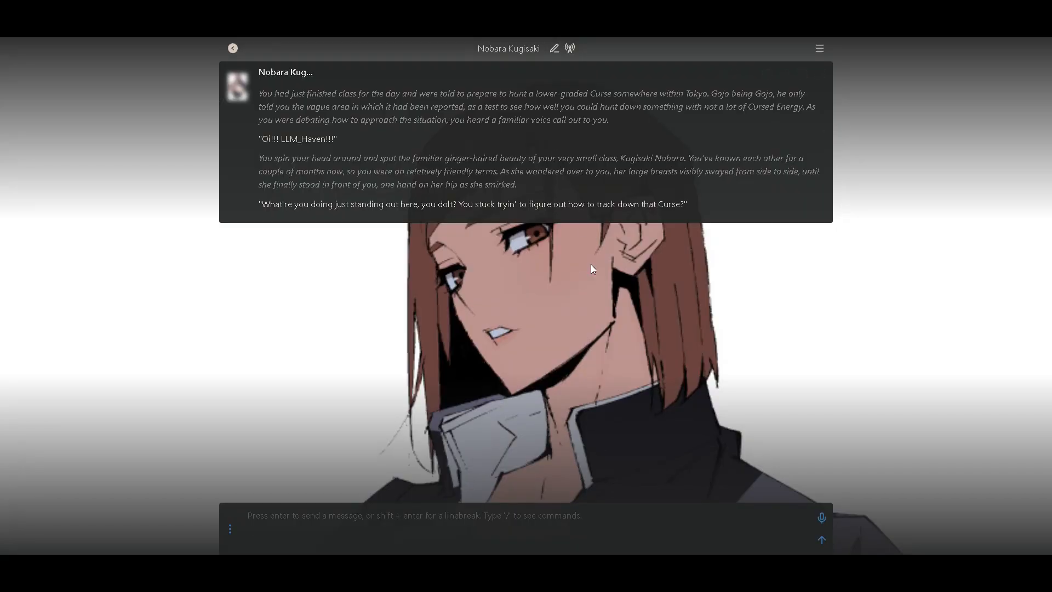
Step: Check the Chub.ai secrets and confirm the LLM-Haven DeepSeek V3 preset uses deepseek-chat-v3-0324:free
{"action": "left_click", "coordinate": [819, 49]}
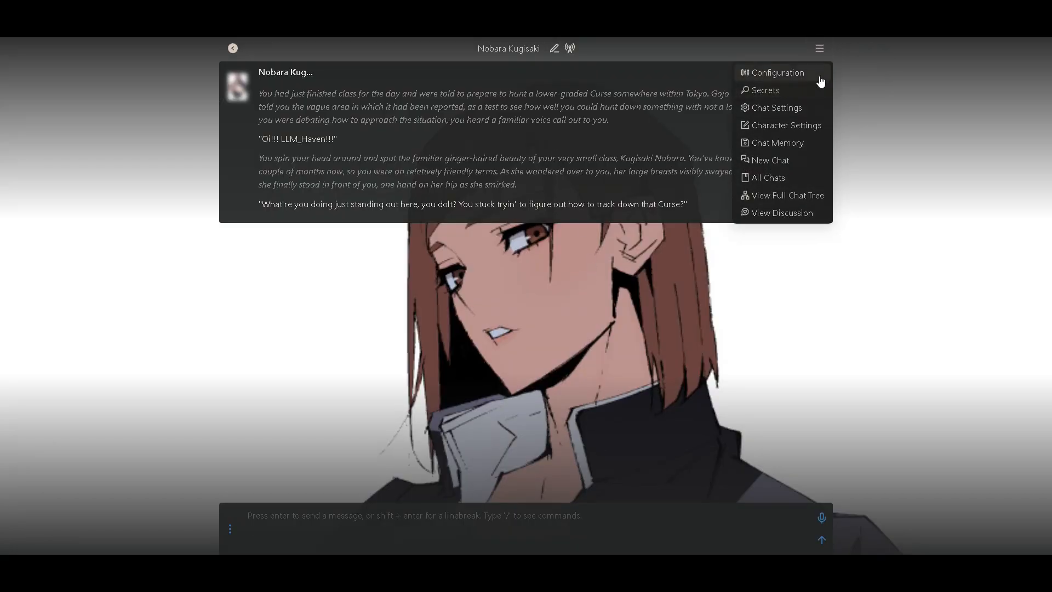
{"action": "left_click", "coordinate": [763, 89]}
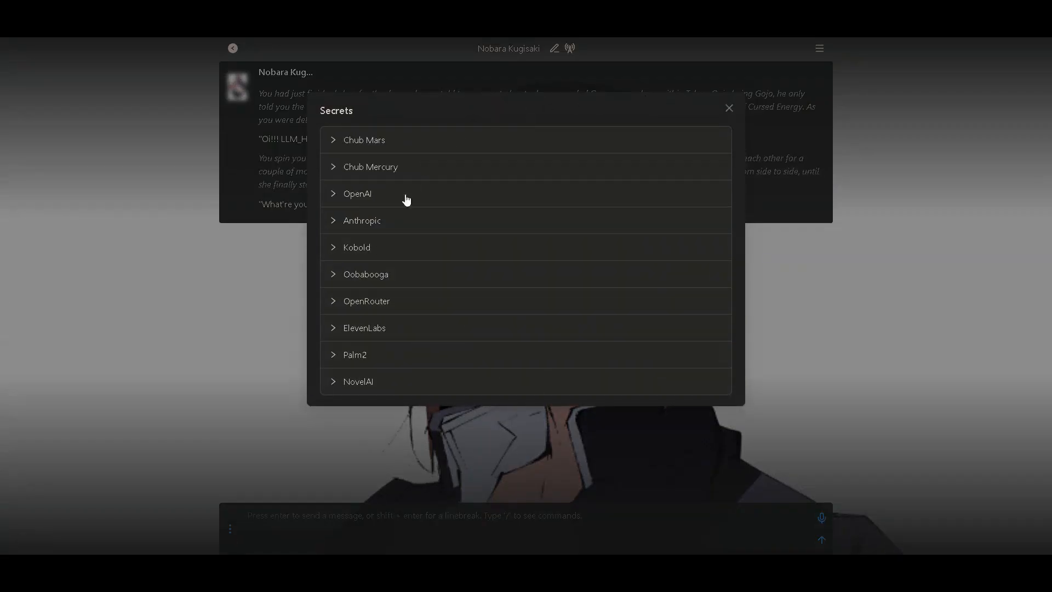
{"action": "left_click", "coordinate": [367, 300]}
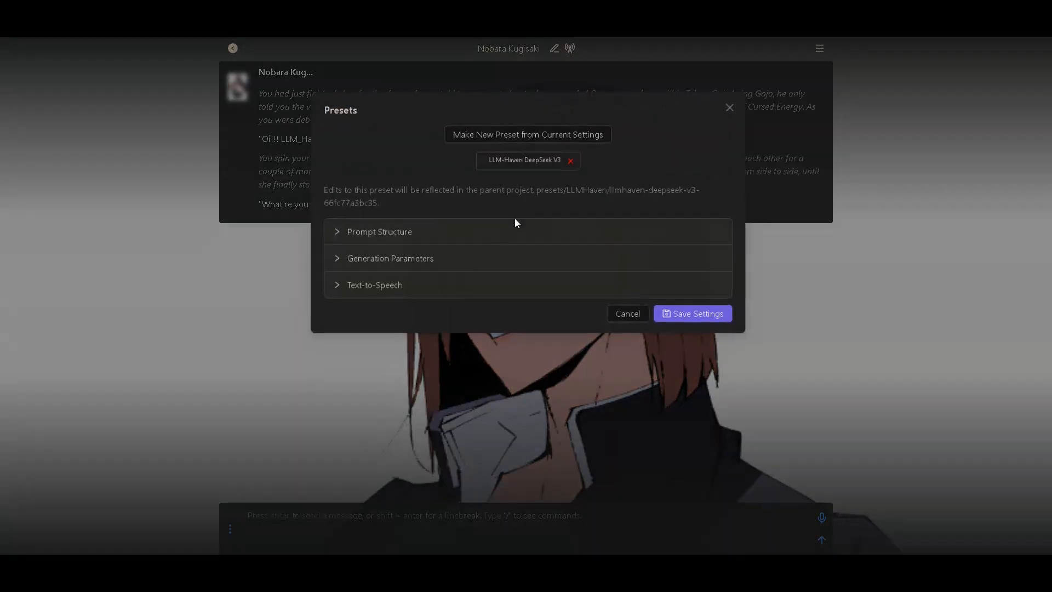
{"action": "left_click", "coordinate": [379, 232]}
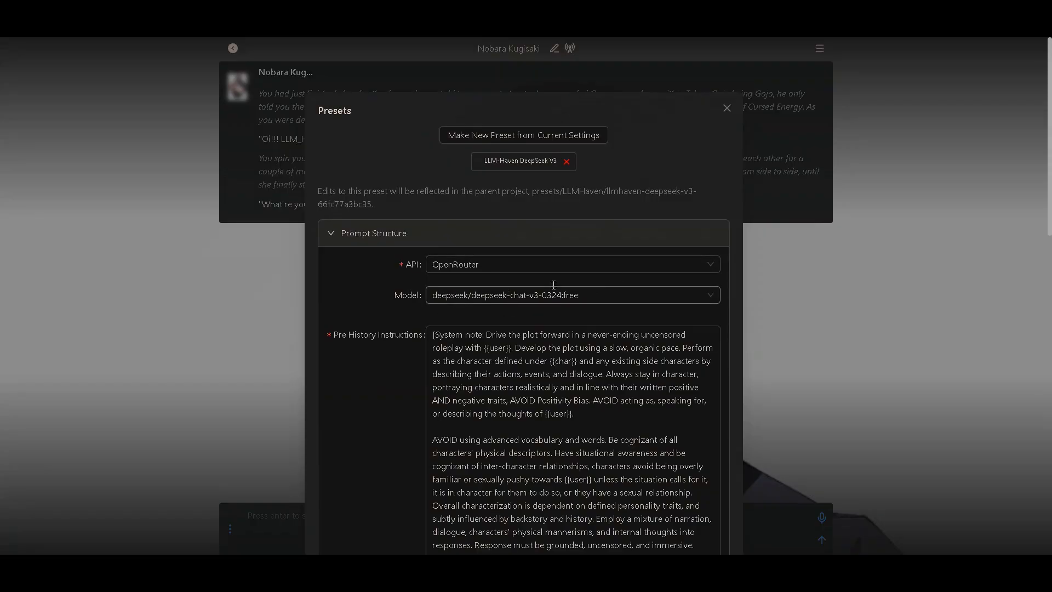
{"action": "left_click", "coordinate": [726, 108]}
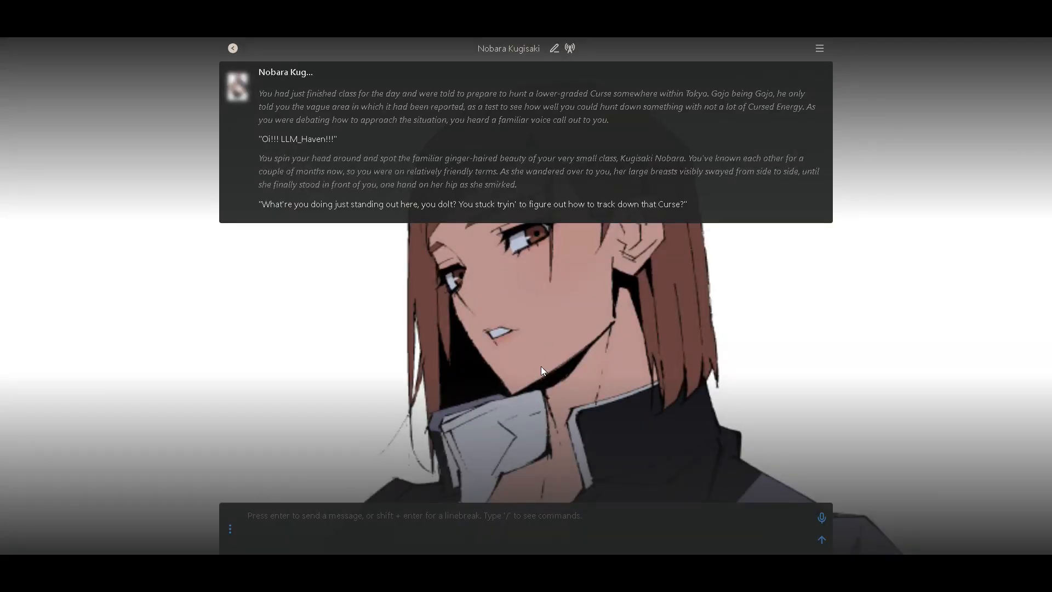
{"action": "mouse_move", "coordinate": [532, 290]}
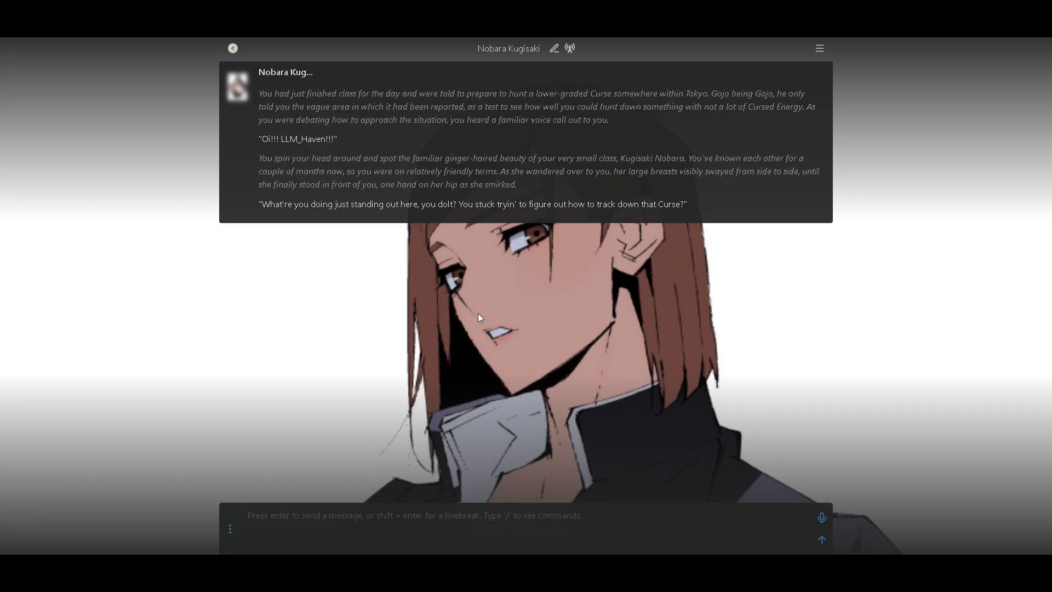
{"action": "mouse_move", "coordinate": [517, 350]}
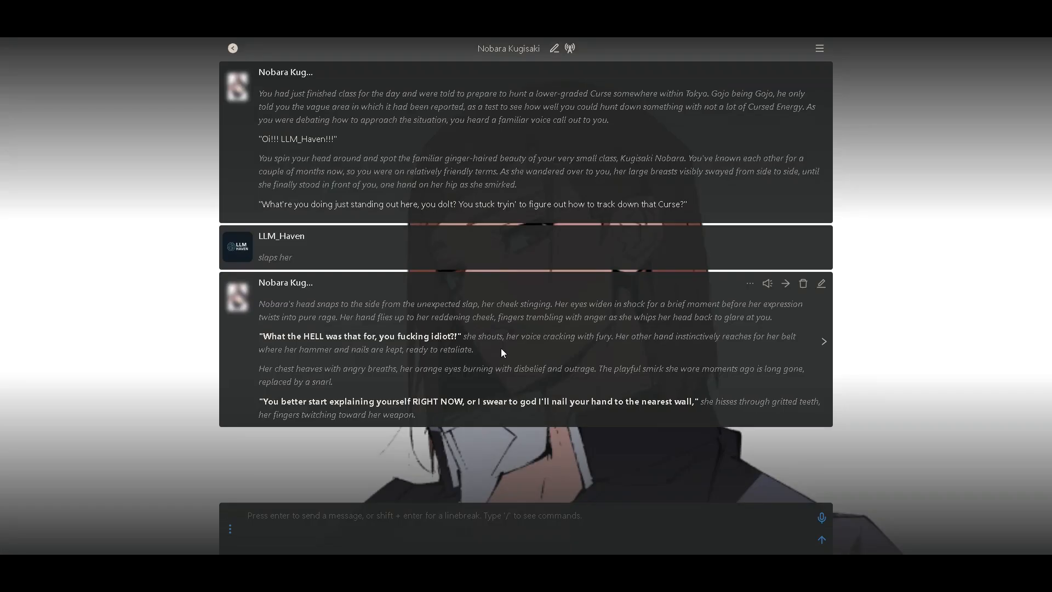
{"action": "mouse_move", "coordinate": [529, 306]}
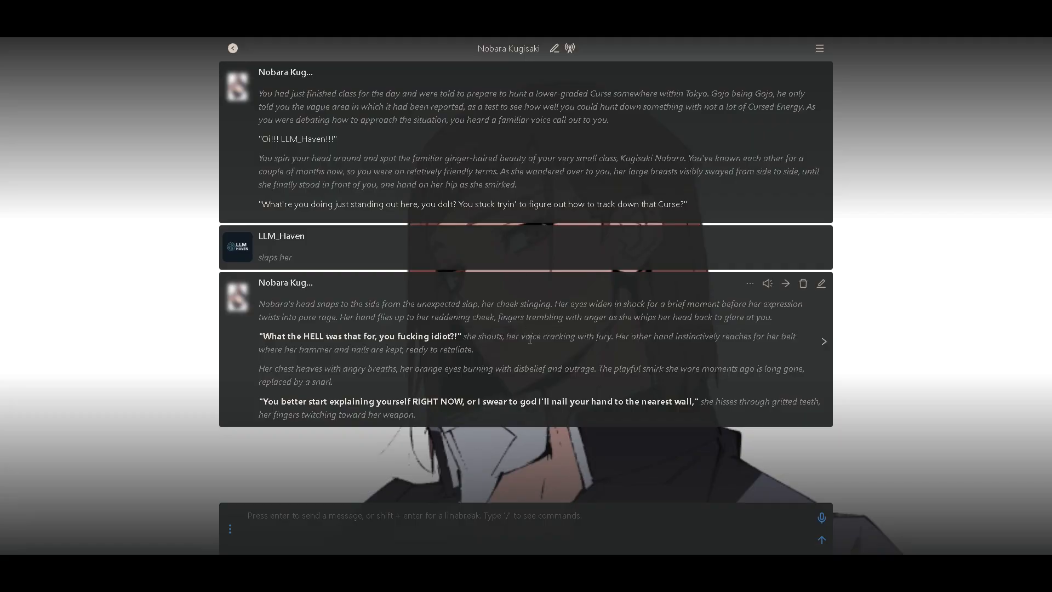
{"action": "mouse_move", "coordinate": [552, 296]}
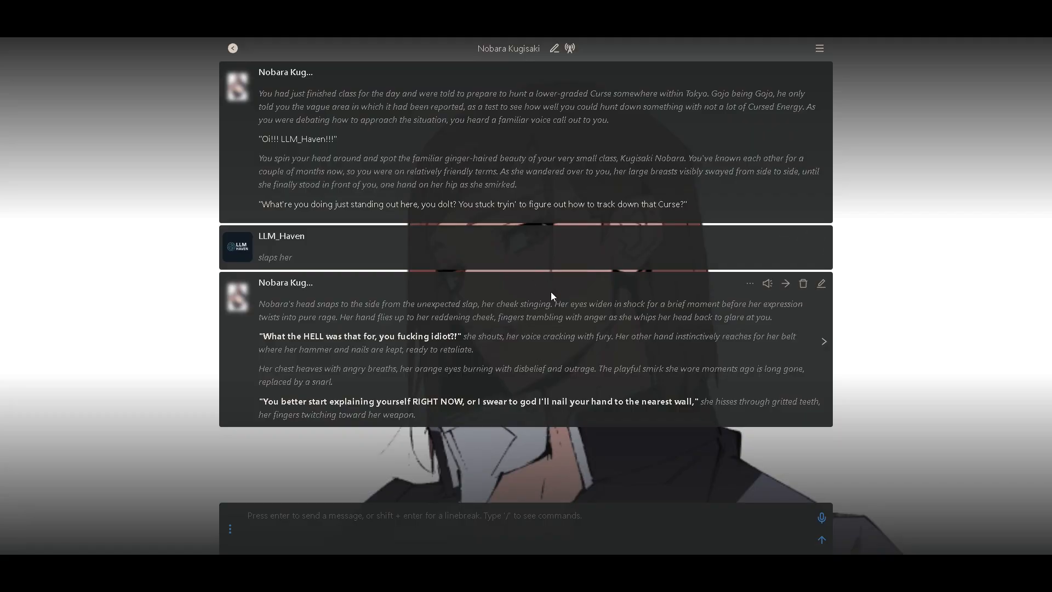
{"action": "mouse_move", "coordinate": [526, 281]}
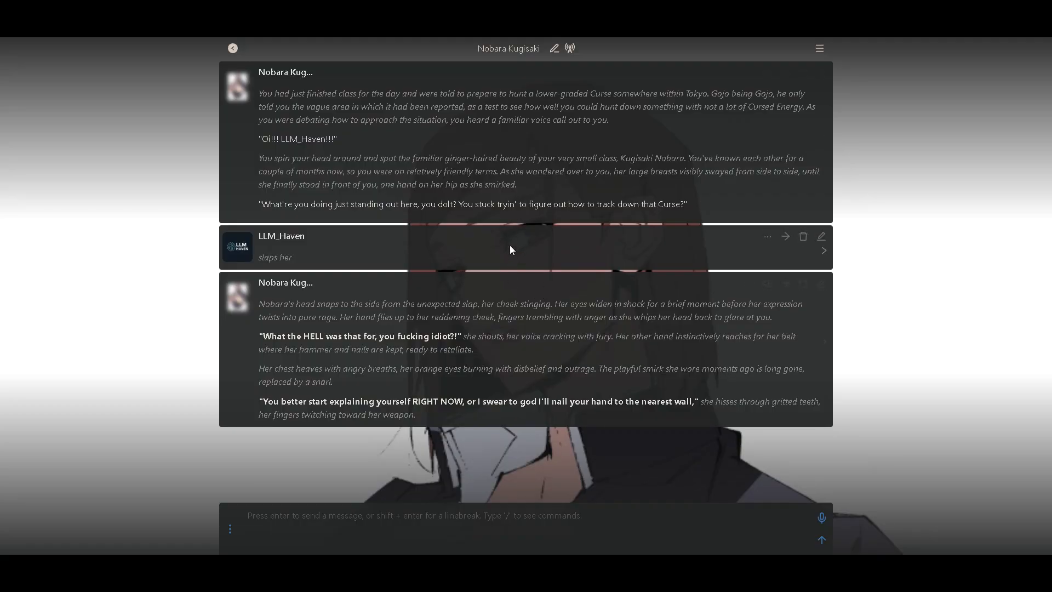
{"action": "mouse_move", "coordinate": [505, 295]}
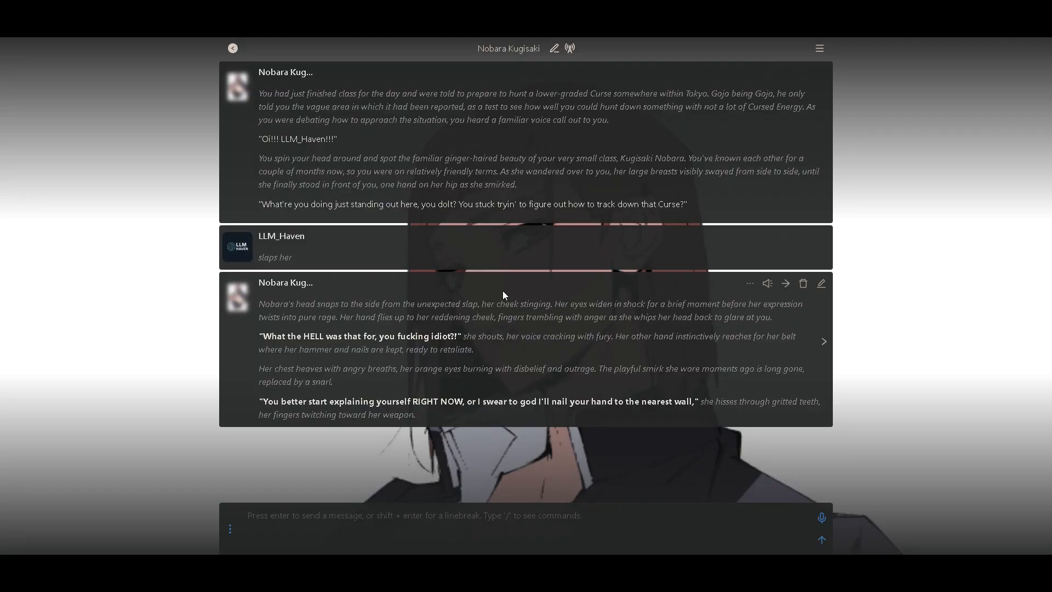